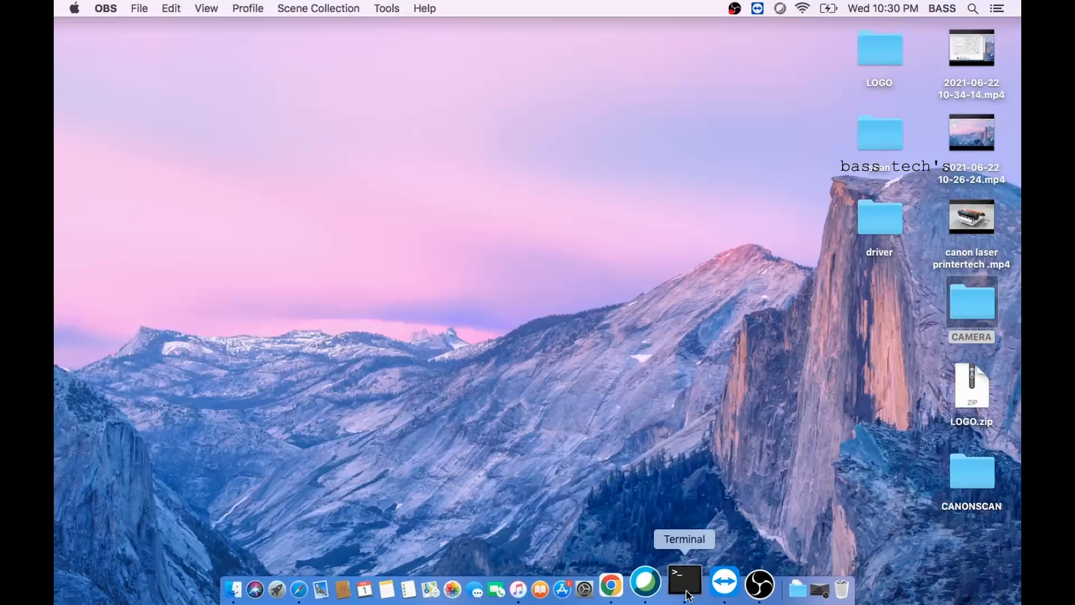
Step: Search Google for 'canon pro 300' in Chrome and scroll to the canon-emirates support result
{"action": "left_click", "coordinate": [608, 589]}
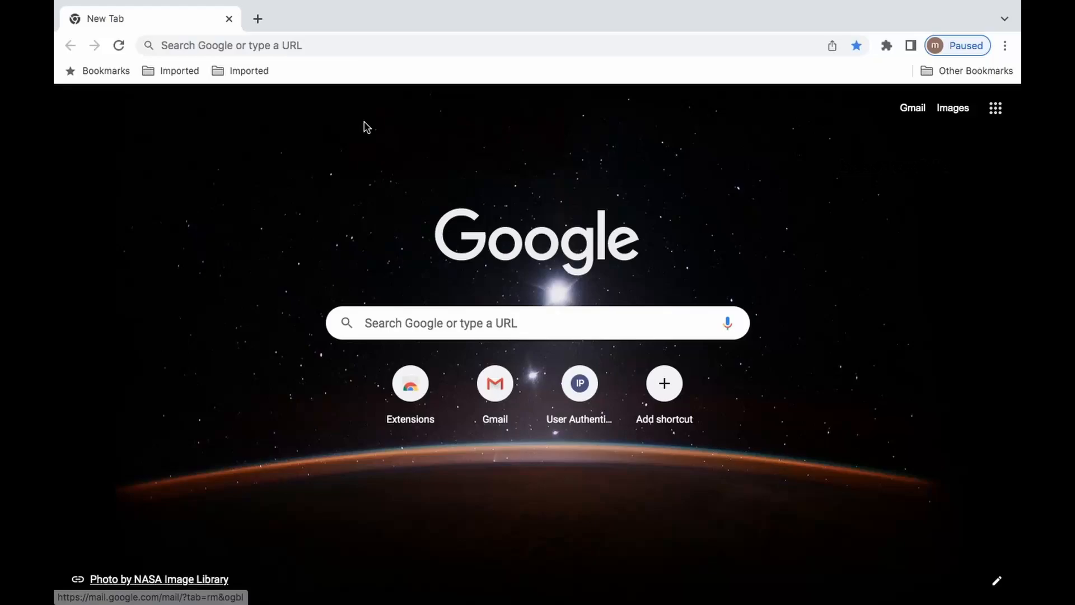
{"action": "mouse_move", "coordinate": [459, 323]}
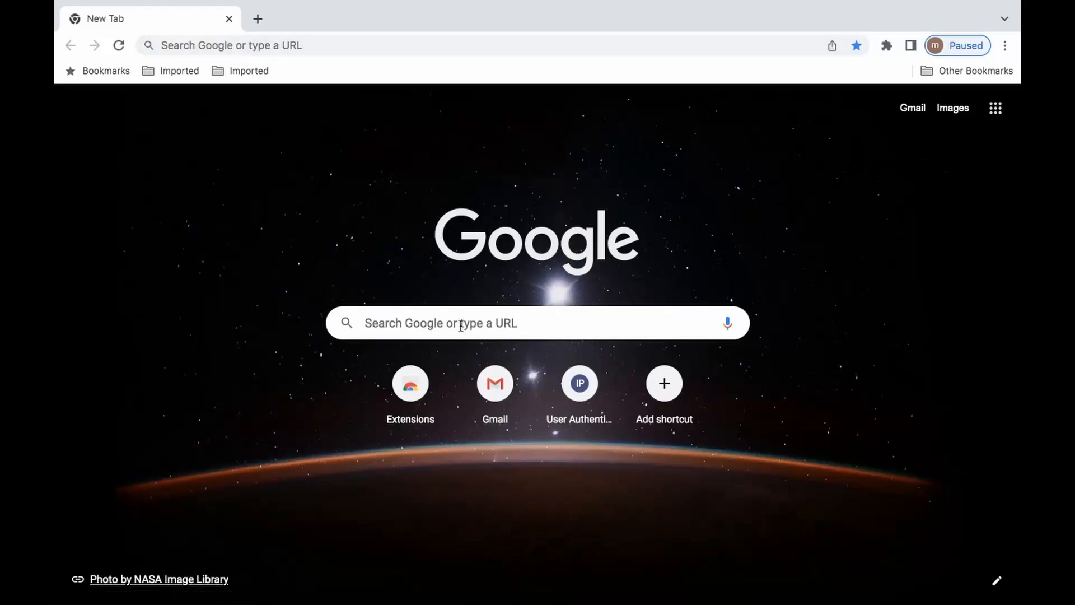
{"action": "type", "text": "canon pro 300"}
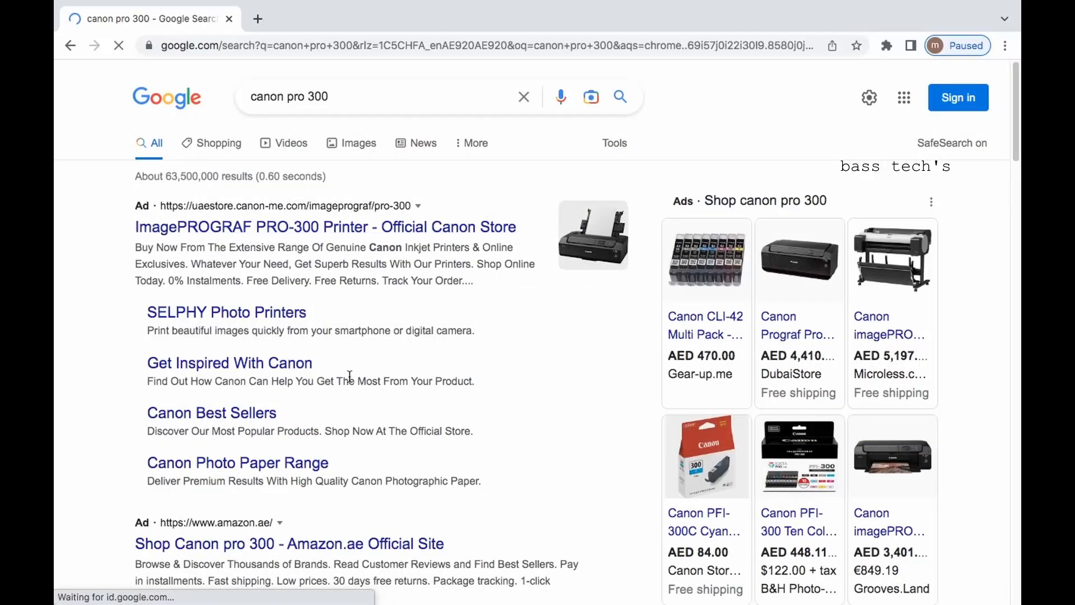
{"action": "scroll", "scroll_direction": "down", "scroll_amount": 3}
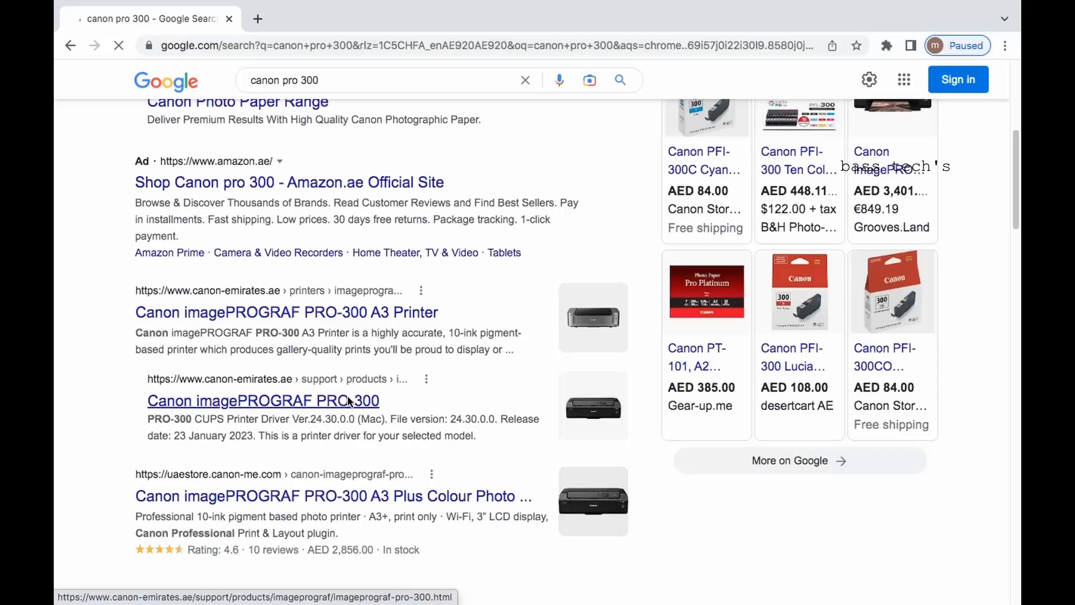
Step: Download the PRO-300 CUPS Printer Driver Ver.24.30.0.0 for Mac, accepting its license agreement
{"action": "left_click", "coordinate": [262, 400]}
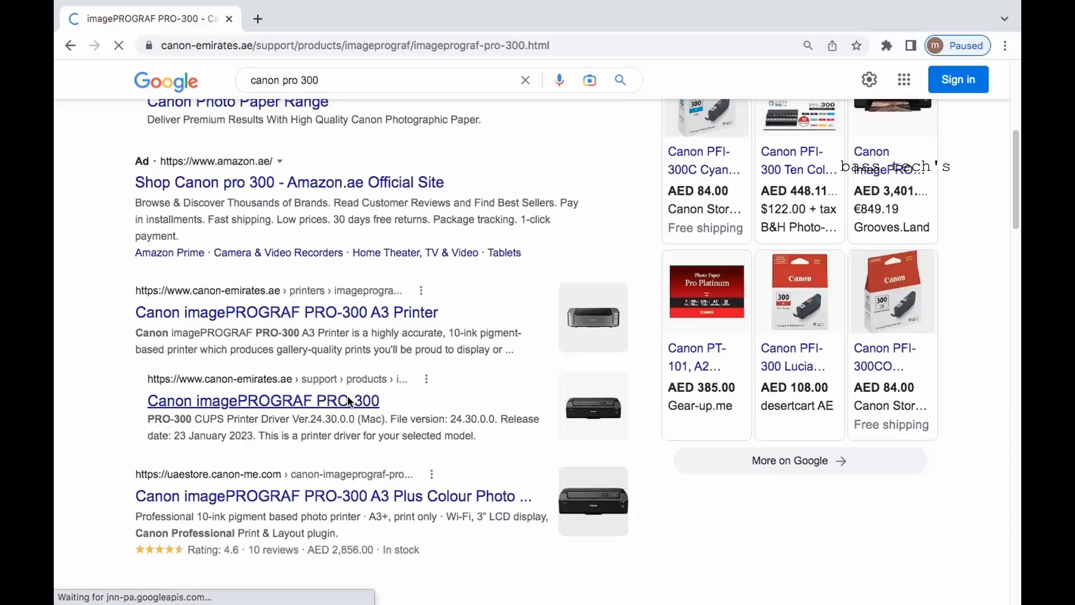
{"action": "left_click", "coordinate": [263, 400]}
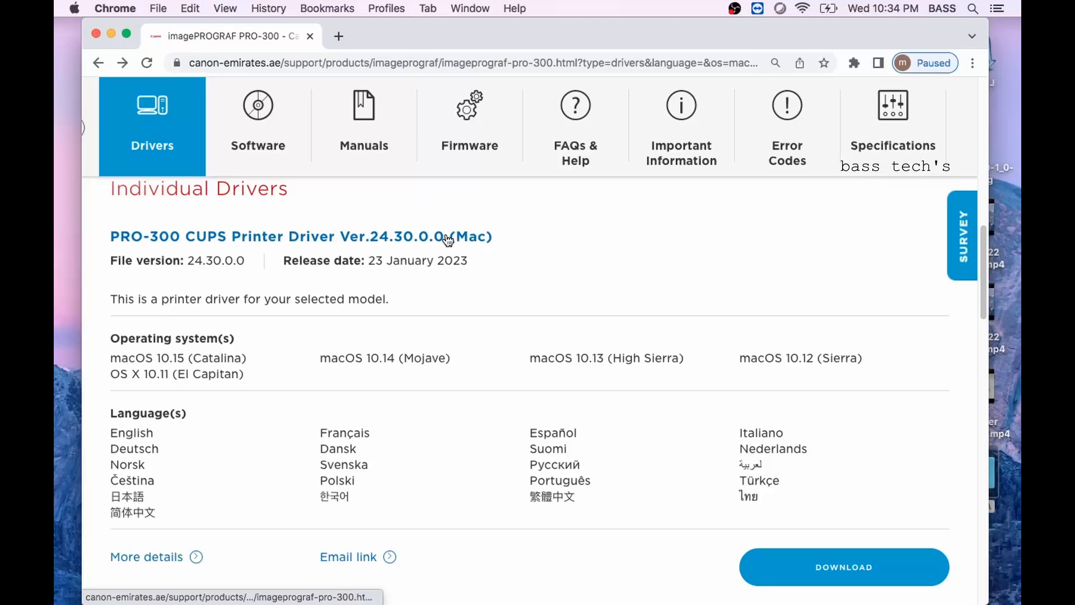
{"action": "left_click", "coordinate": [301, 236]}
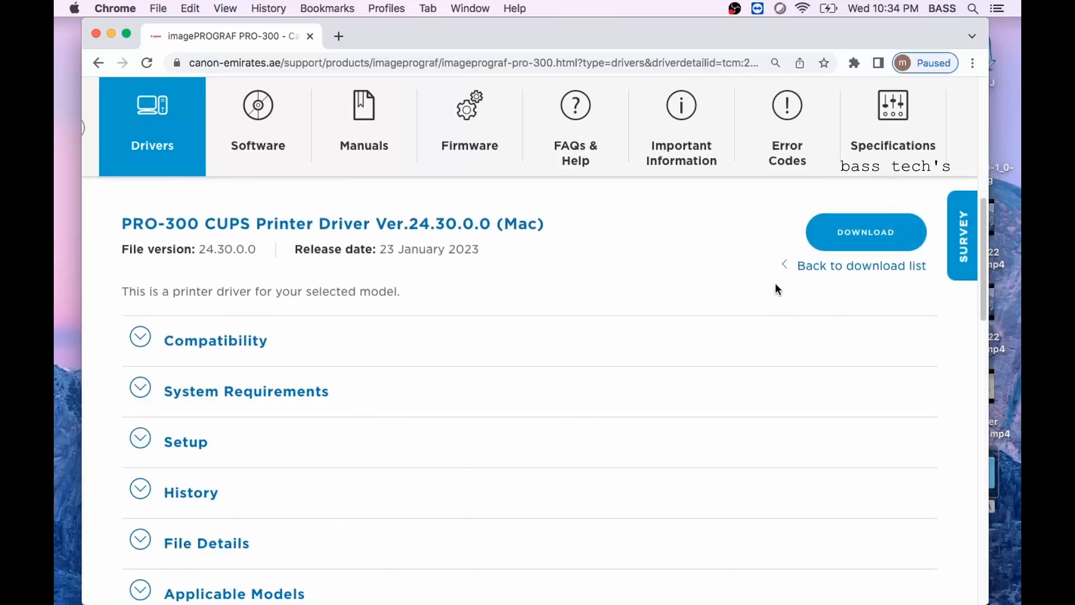
{"action": "left_click", "coordinate": [865, 232]}
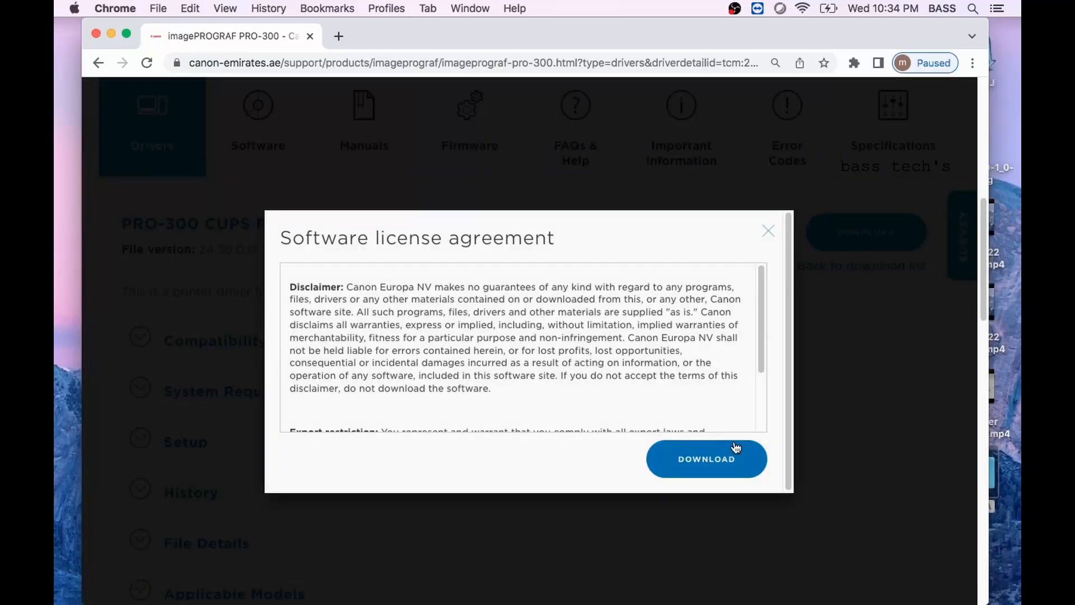
{"action": "left_click", "coordinate": [705, 458]}
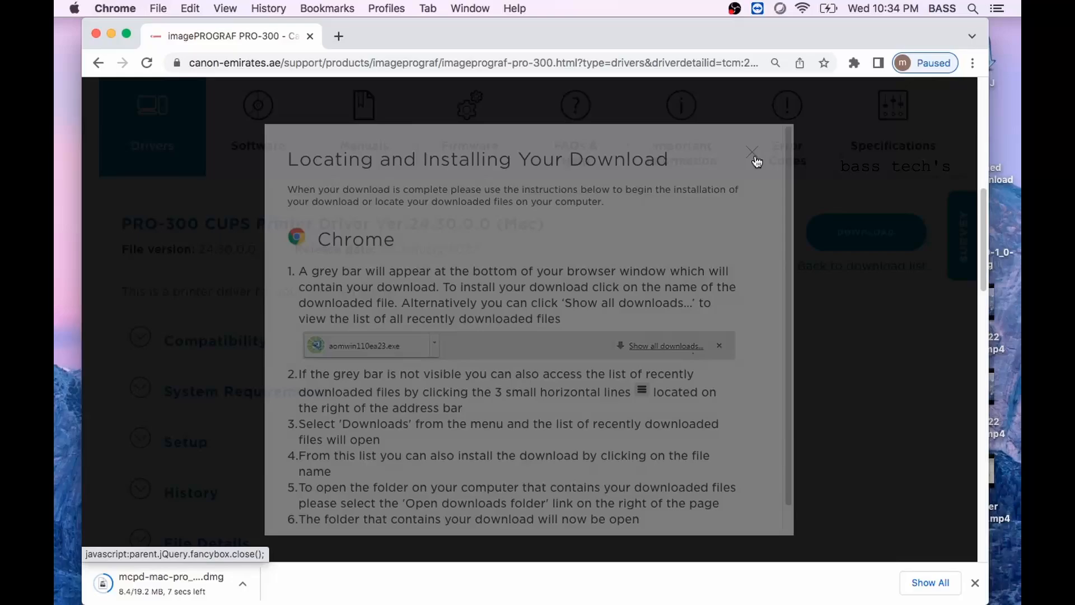
{"action": "left_click", "coordinate": [751, 151]}
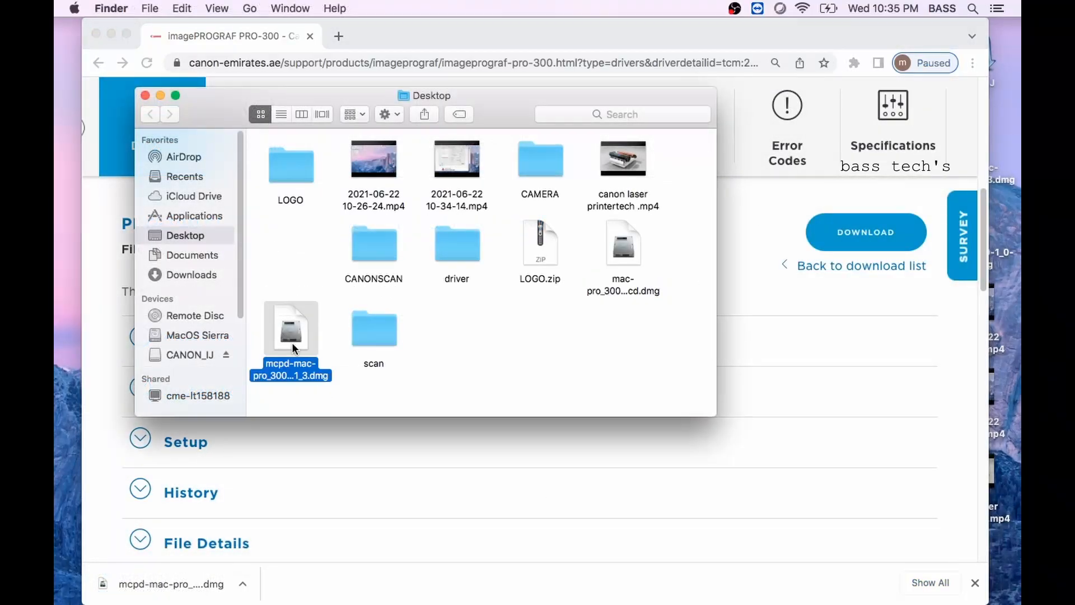
Step: Mount the mcpd-mac-pro_300 disk image and launch PrinterDriver_PRO-300 series_243000.pkg
{"action": "double_click", "coordinate": [290, 329]}
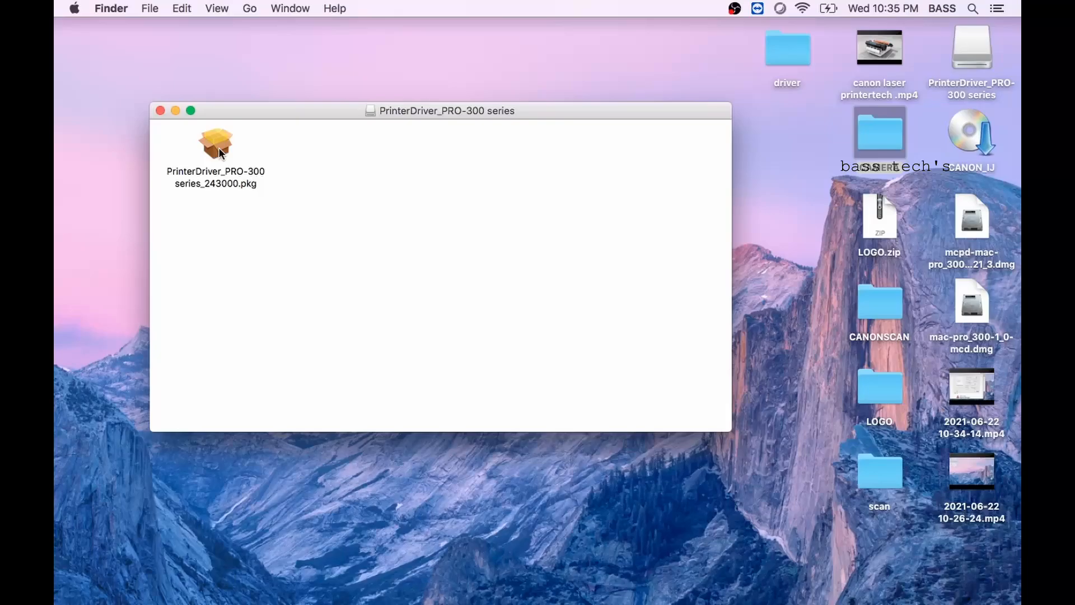
{"action": "left_click", "coordinate": [215, 144]}
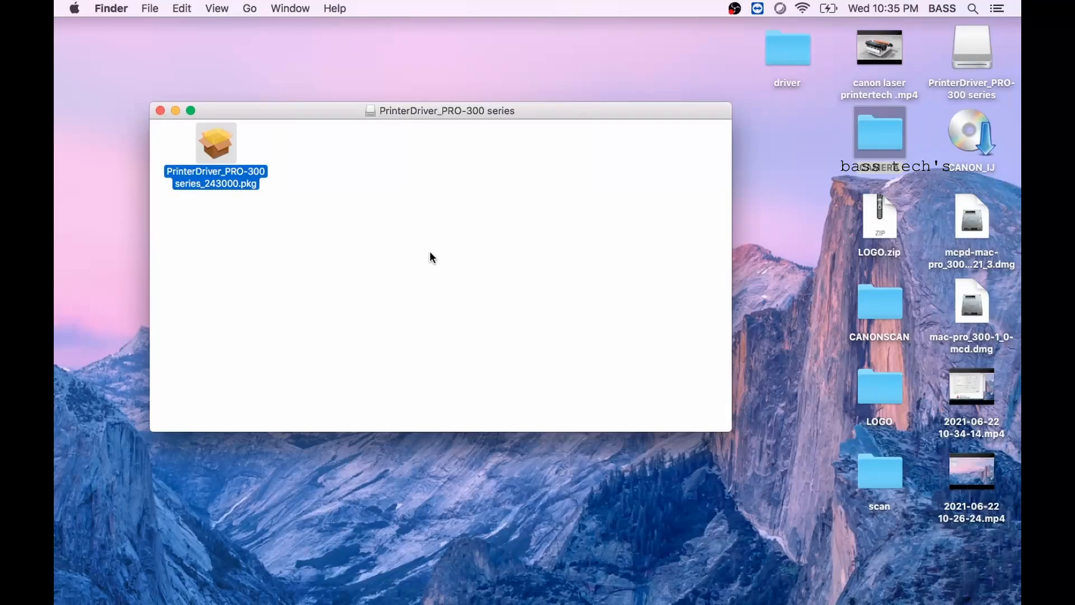
{"action": "double_click", "coordinate": [215, 141]}
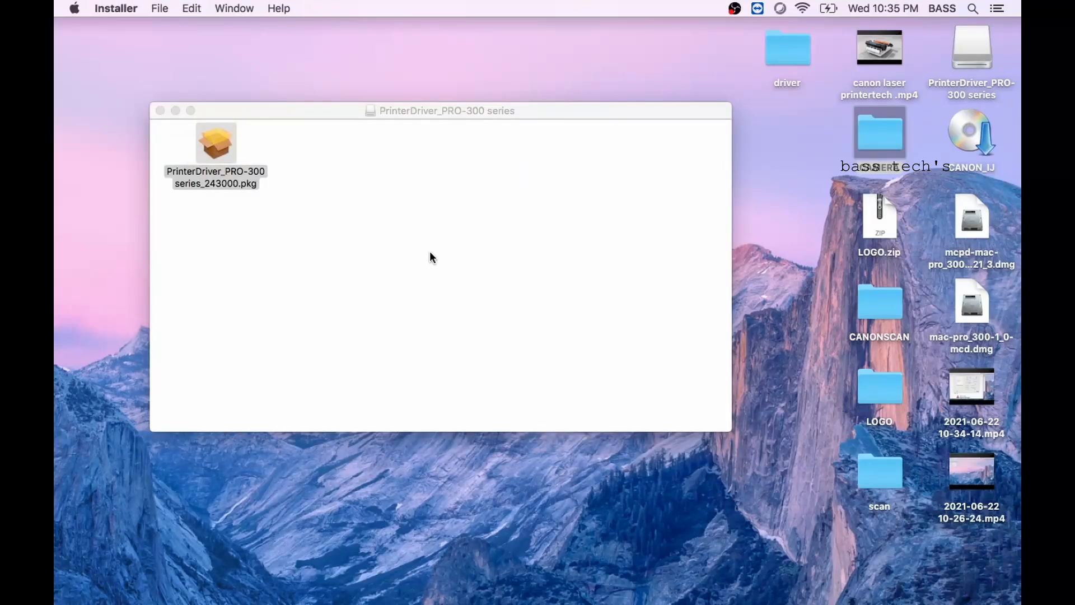
Step: Install the Canon IJ Printer Driver, agreeing to the license, and close the installer after success
{"action": "double_click", "coordinate": [215, 143]}
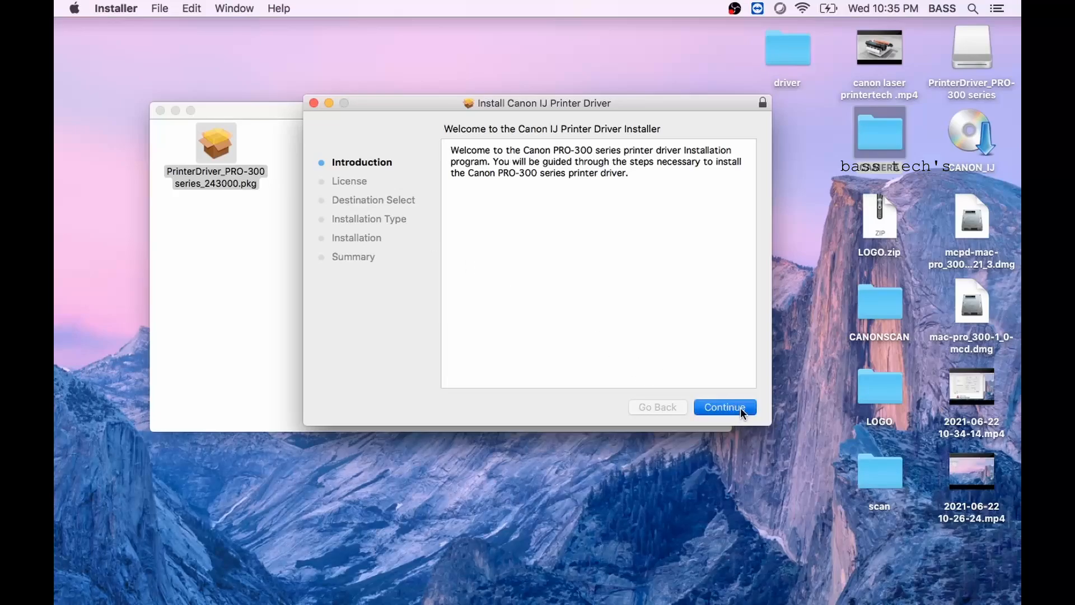
{"action": "left_click", "coordinate": [724, 406]}
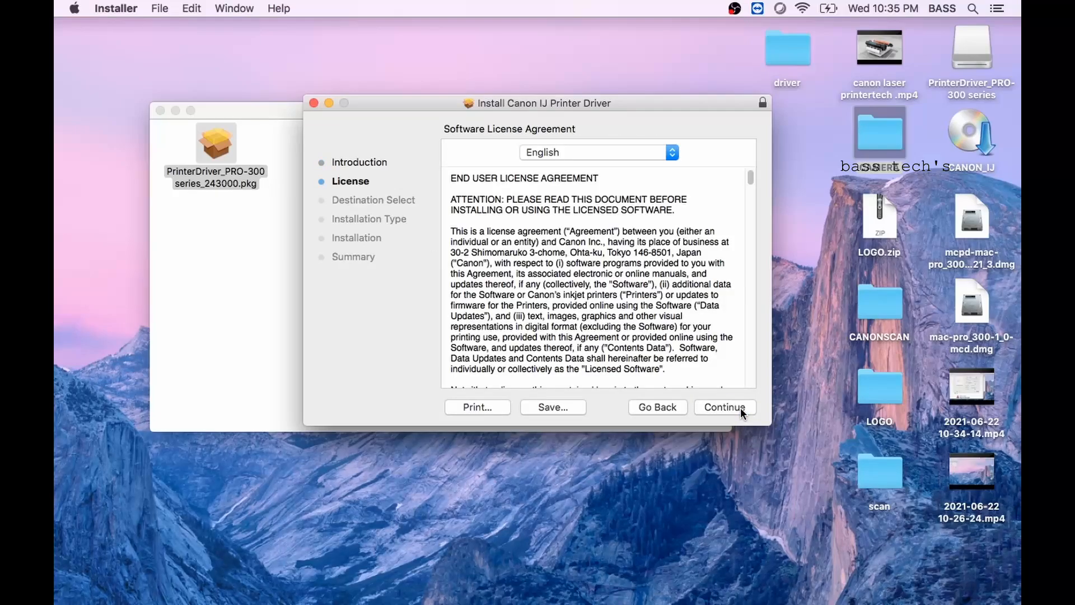
{"action": "left_click", "coordinate": [725, 406]}
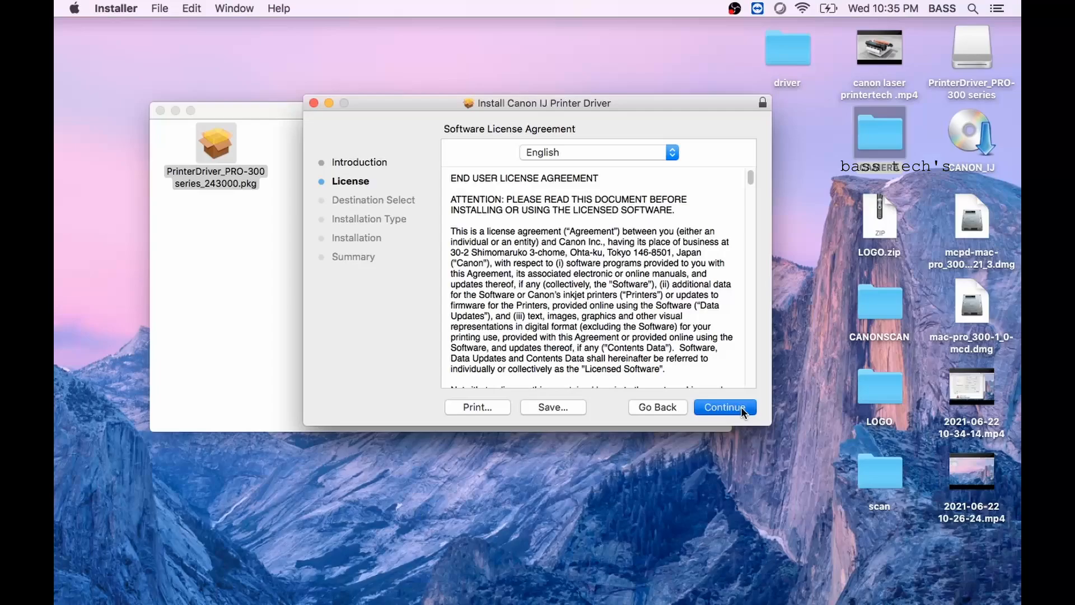
{"action": "left_click", "coordinate": [725, 406]}
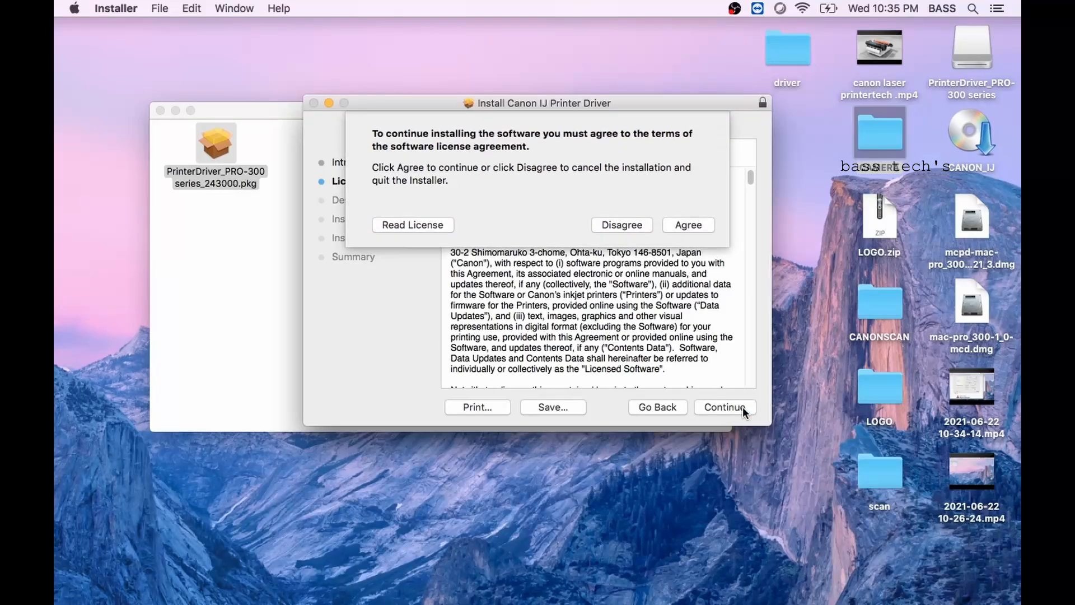
{"action": "left_click", "coordinate": [688, 225]}
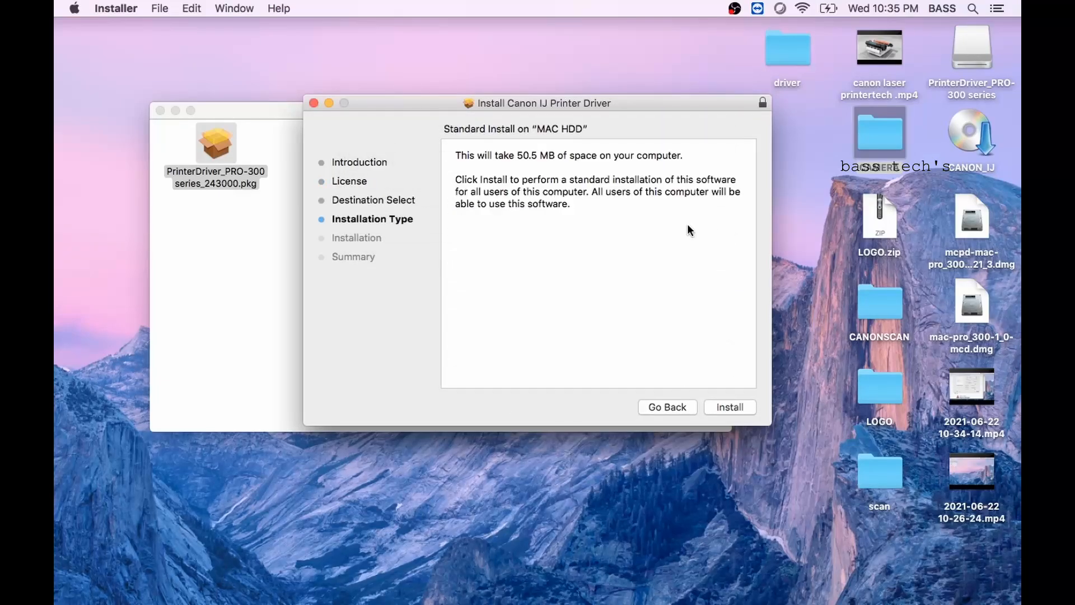
{"action": "mouse_move", "coordinate": [330, 108]}
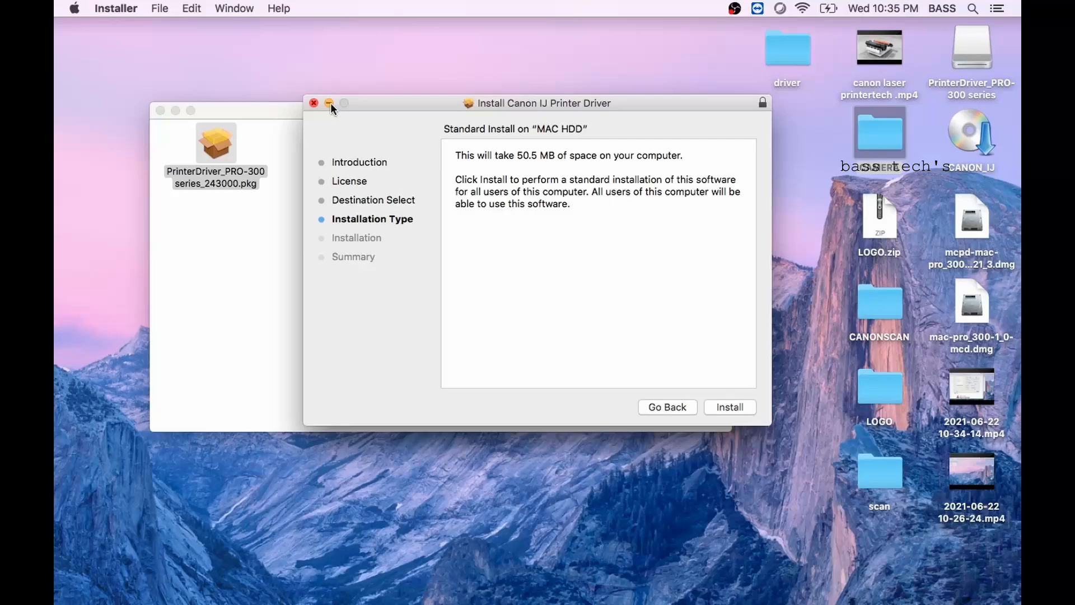
{"action": "mouse_move", "coordinate": [729, 406]}
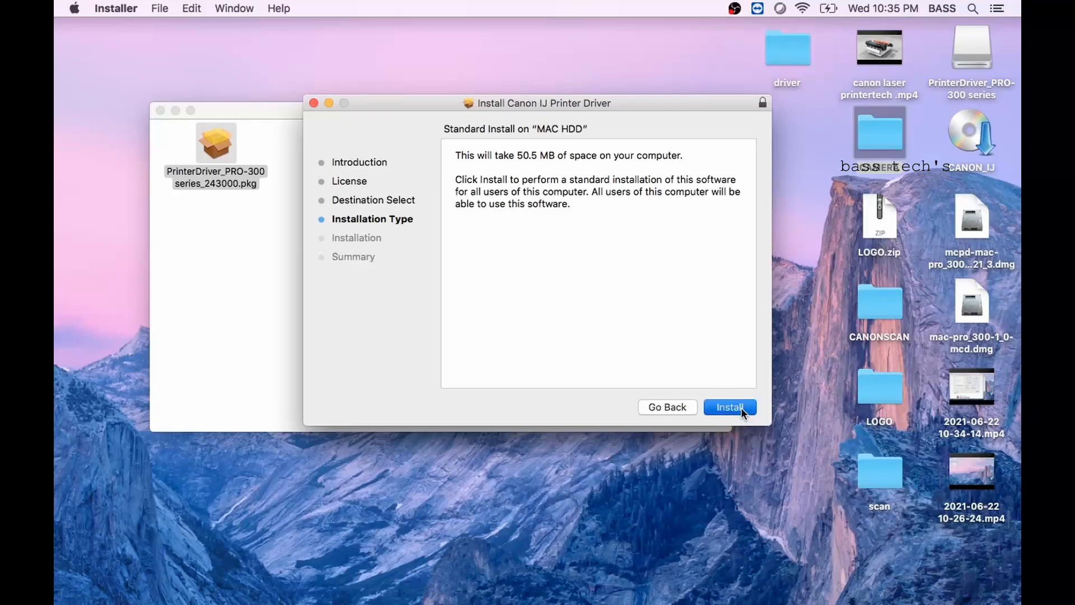
{"action": "left_click", "coordinate": [730, 407]}
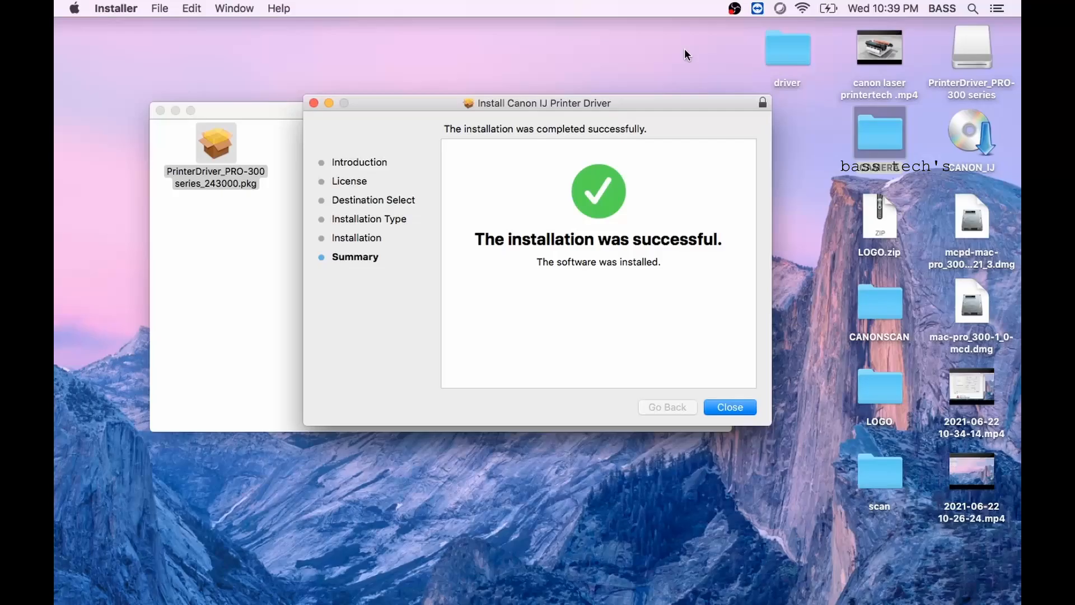
{"action": "mouse_move", "coordinate": [776, 271]}
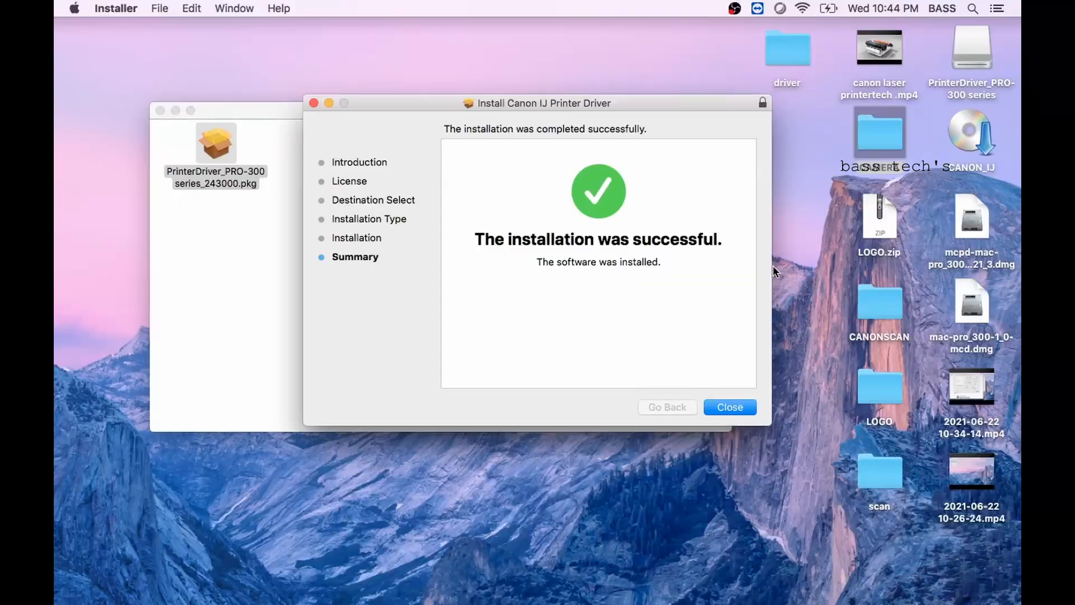
{"action": "left_click", "coordinate": [729, 407]}
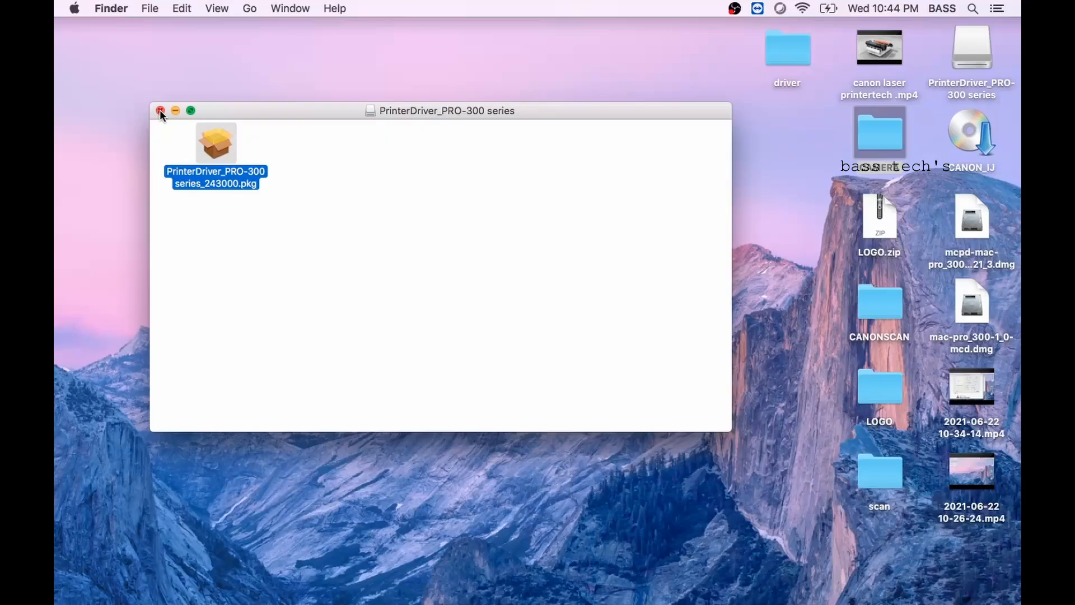
Step: Open the Printers & Scanners preference pane through a Spotlight search
{"action": "left_click", "coordinate": [972, 8]}
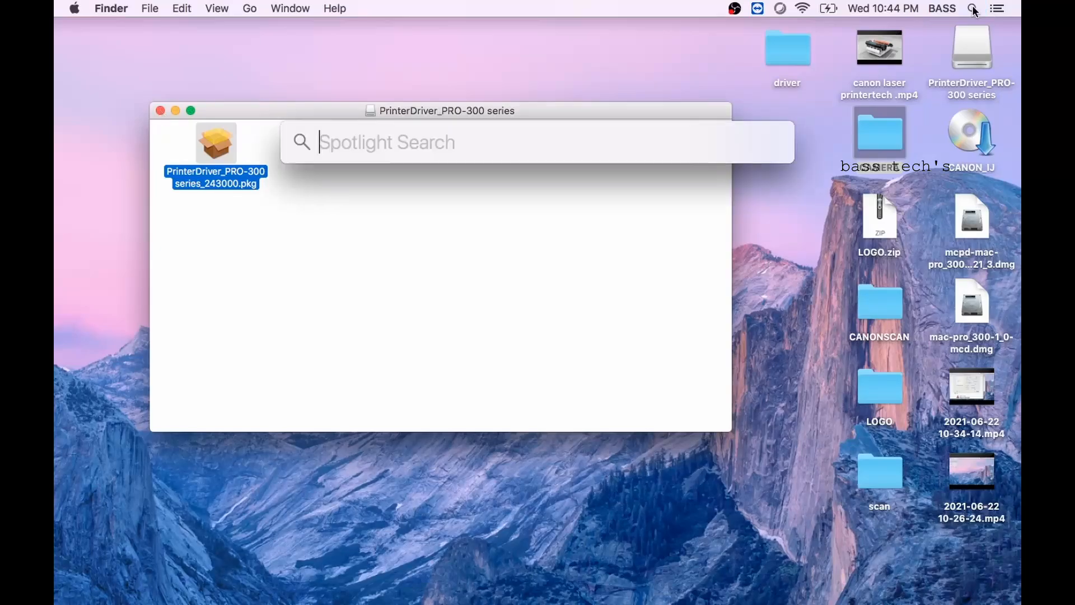
{"action": "type", "text": "preview"}
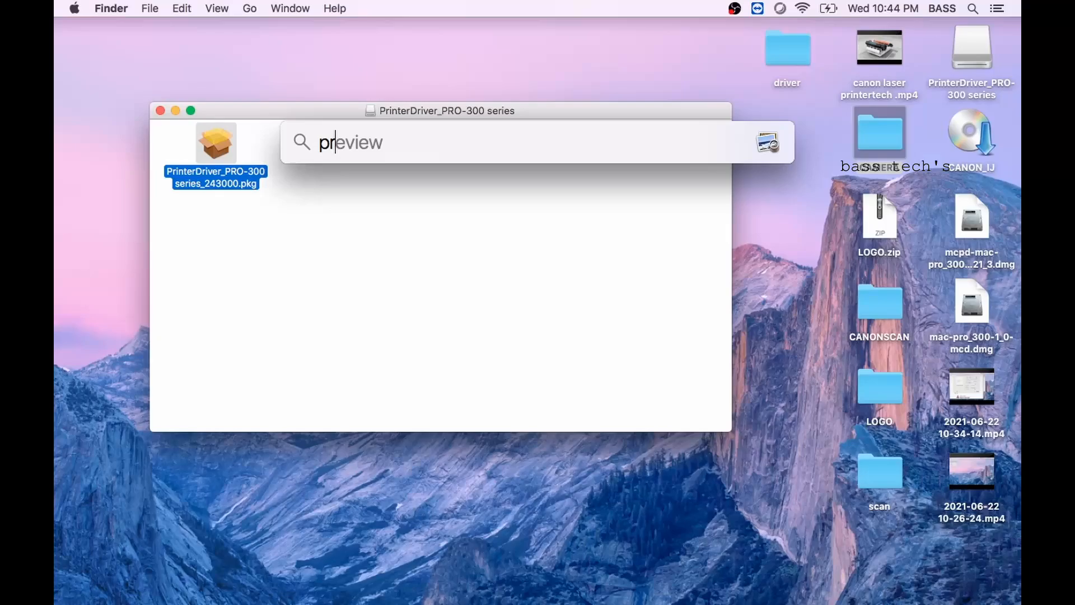
{"action": "type", "text": "printers & Scanners"}
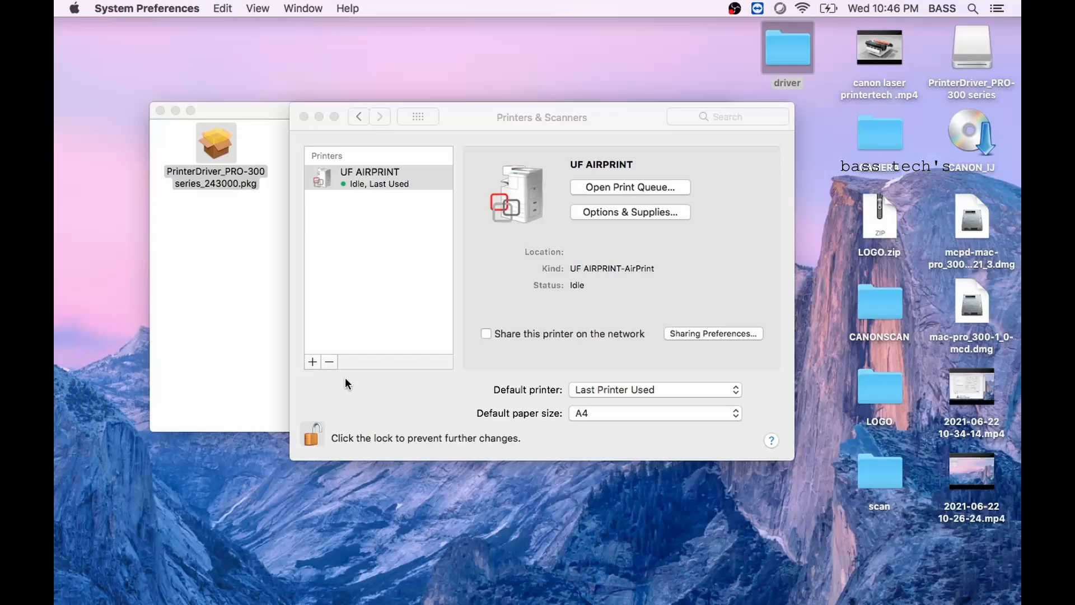
Step: Add the Canon PRO-300 series printer using the Canon PRO-300 series driver
{"action": "left_click", "coordinate": [312, 361]}
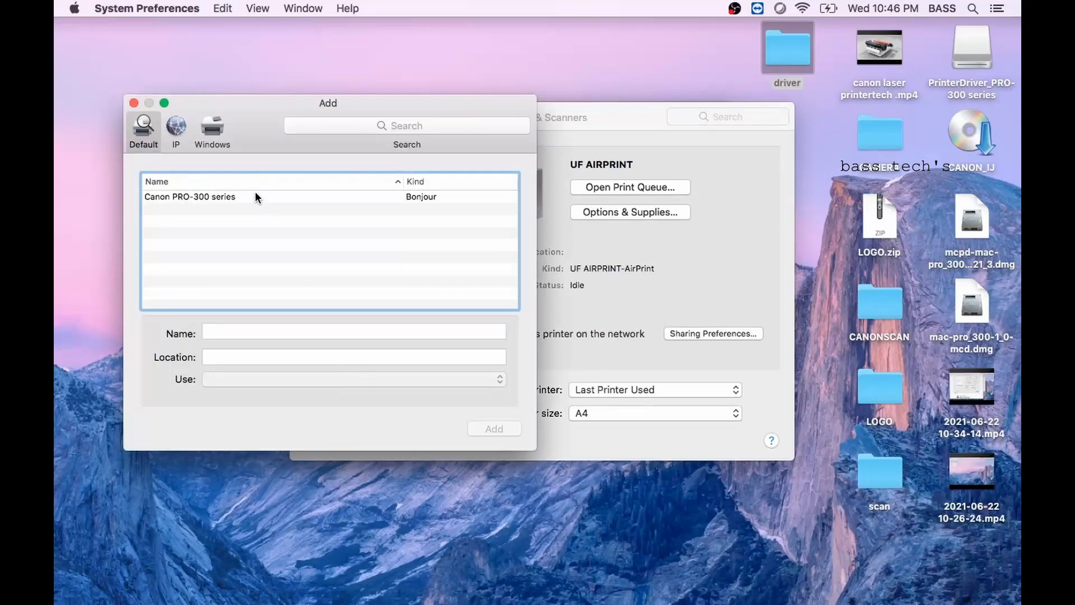
{"action": "left_click", "coordinate": [190, 197]}
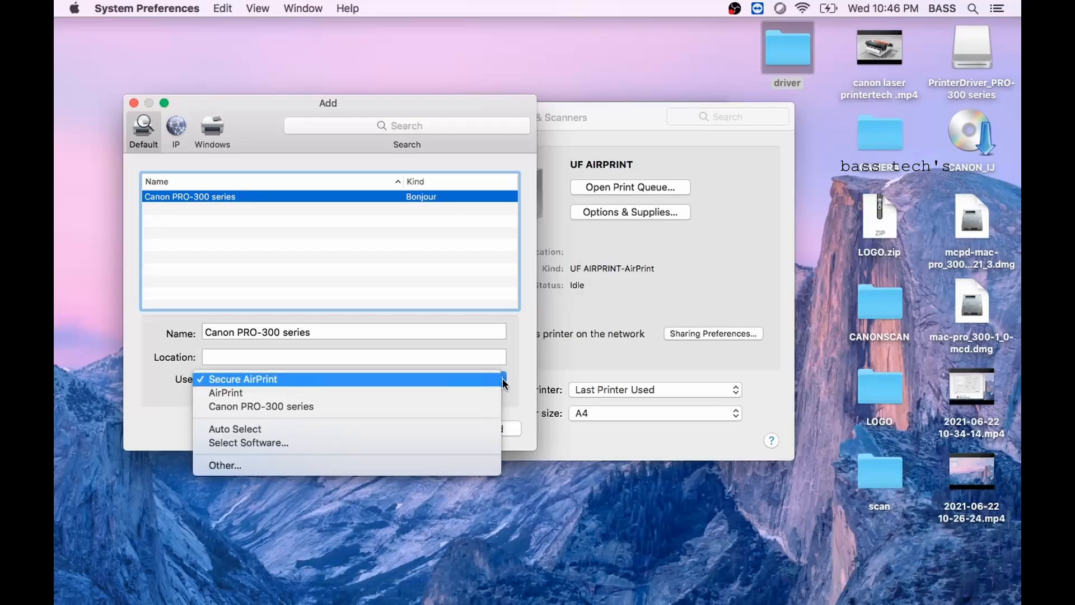
{"action": "left_click", "coordinate": [260, 406]}
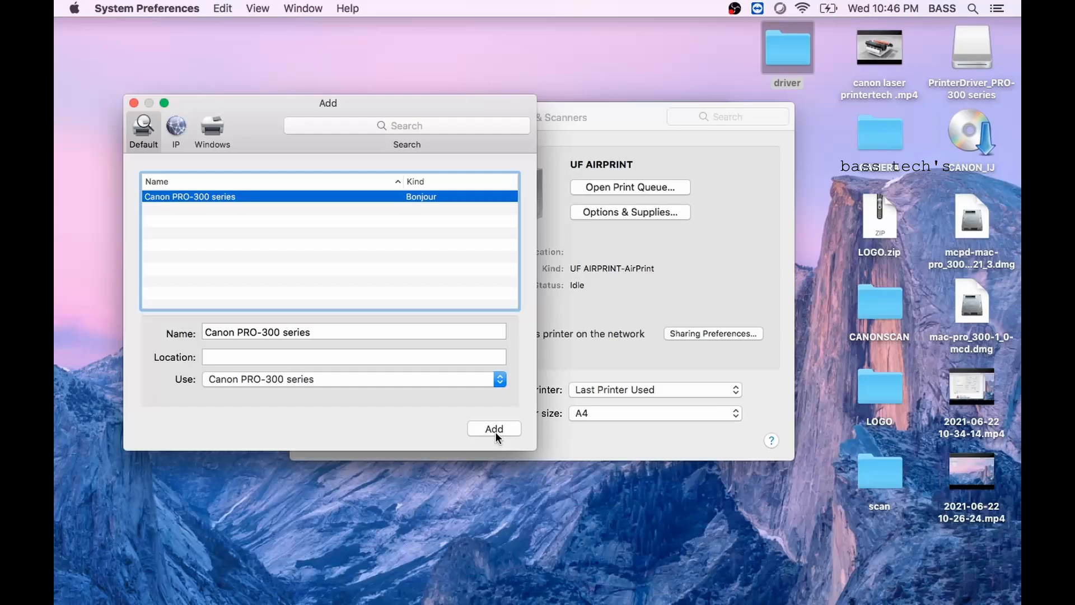
{"action": "left_click", "coordinate": [494, 429]}
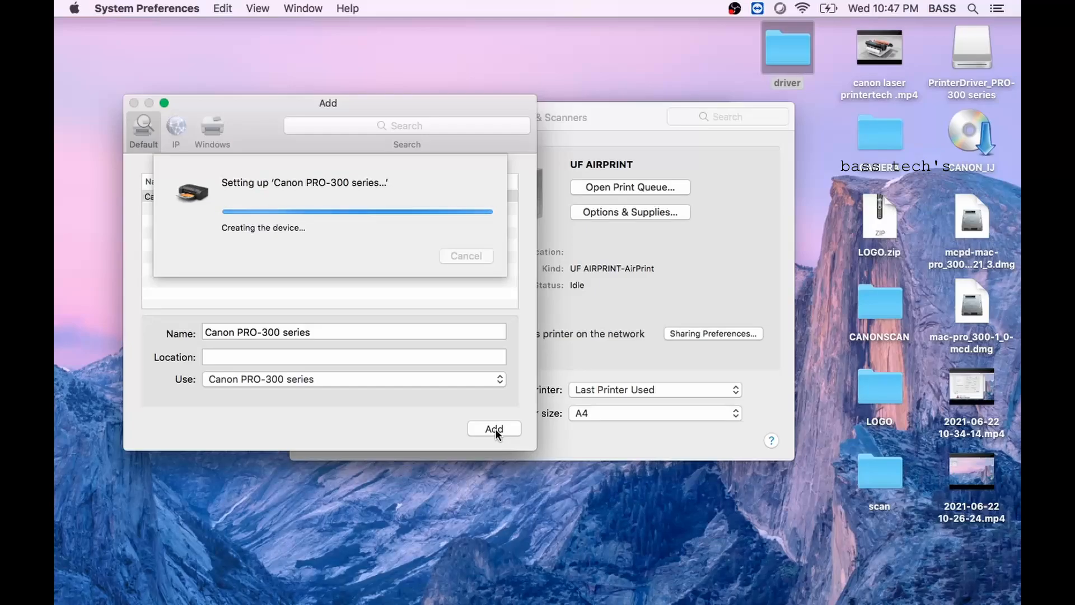
Step: Wait for Canon PRO-300 series setup to finish and the printer to appear as Idle
{"action": "left_click", "coordinate": [494, 428]}
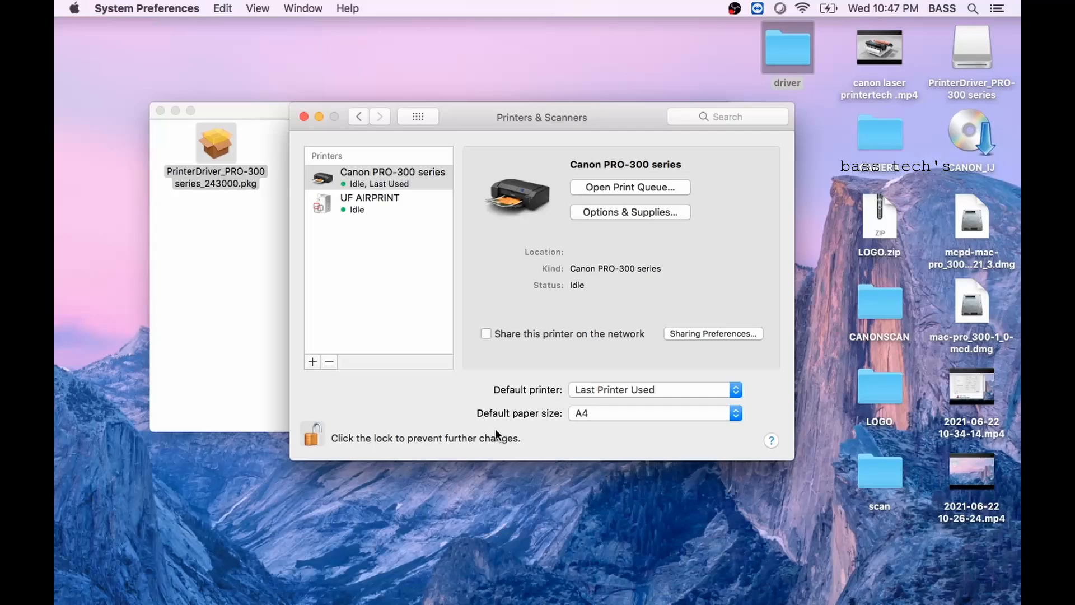
{"action": "mouse_move", "coordinate": [370, 210]}
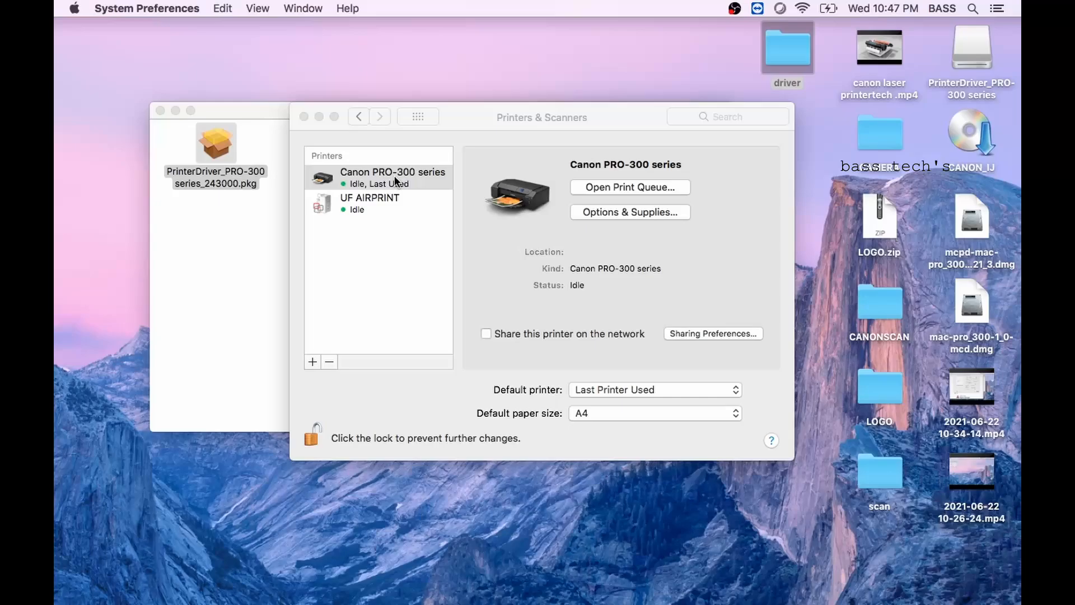
Step: Open the PRO-300 queue settings, check supply levels showing low cyan ink, then view Utility
{"action": "left_click", "coordinate": [628, 187]}
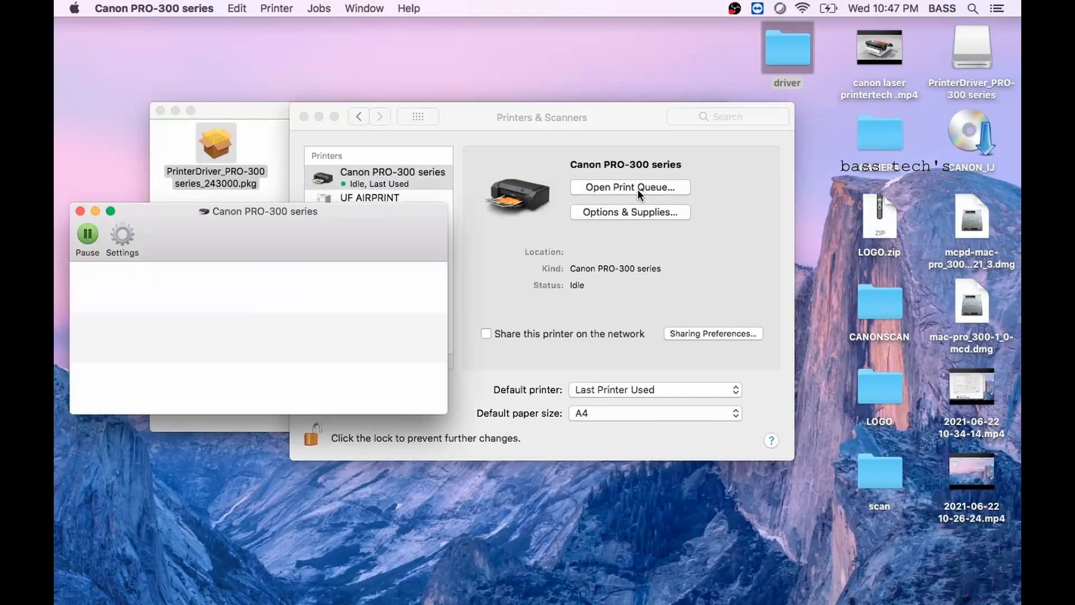
{"action": "mouse_move", "coordinate": [132, 259]}
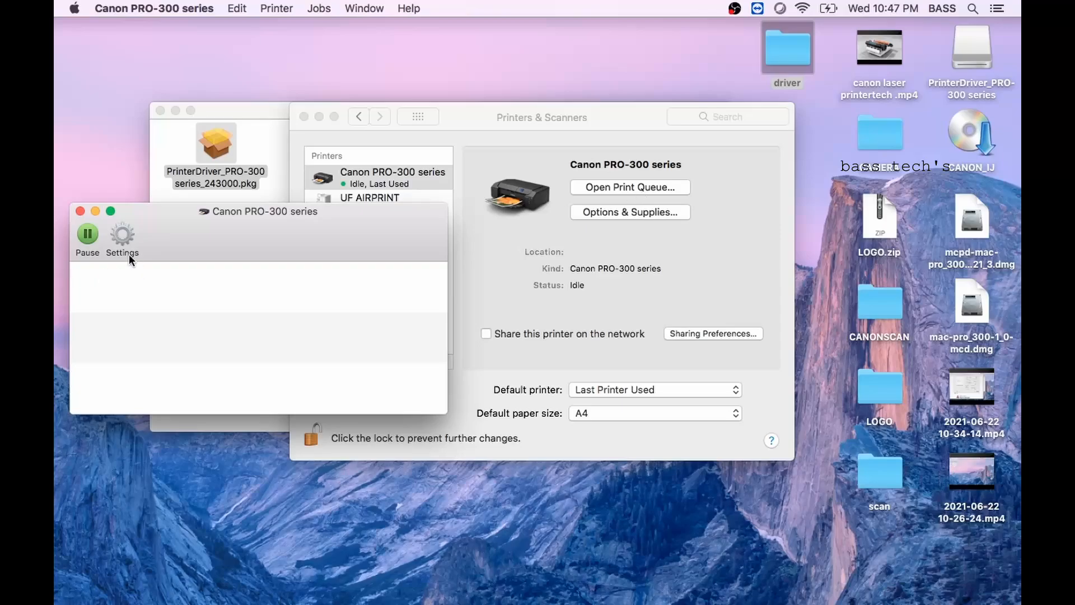
{"action": "left_click", "coordinate": [121, 233]}
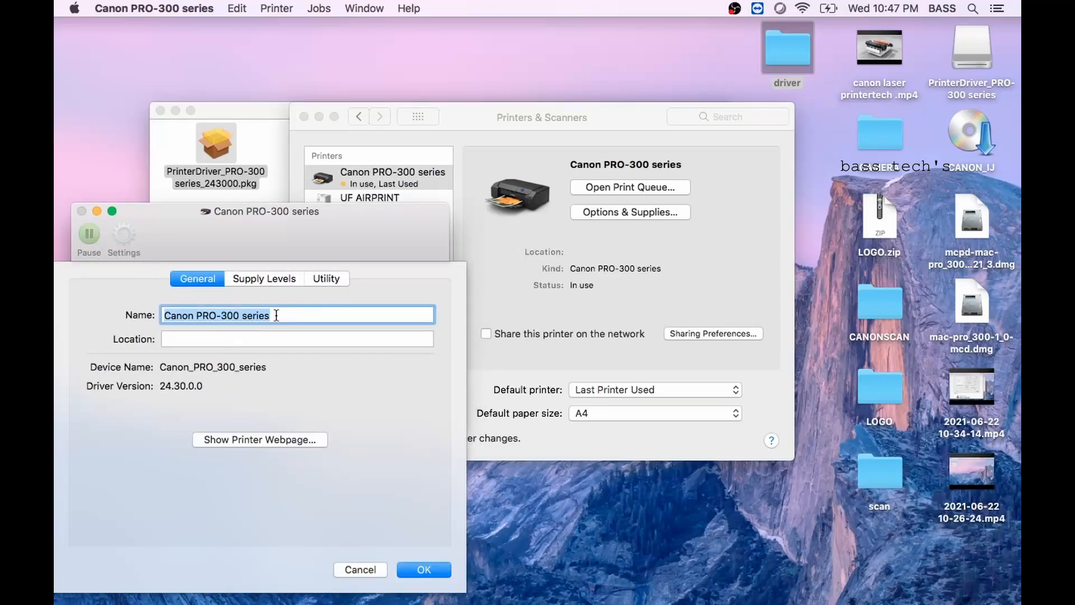
{"action": "left_click", "coordinate": [263, 278]}
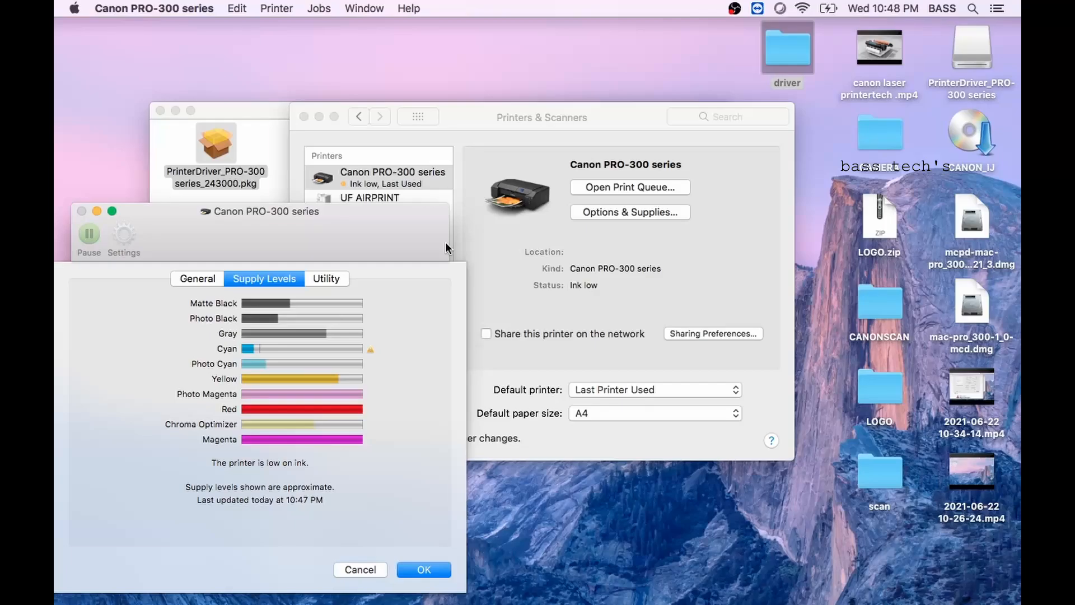
{"action": "left_click", "coordinate": [326, 278]}
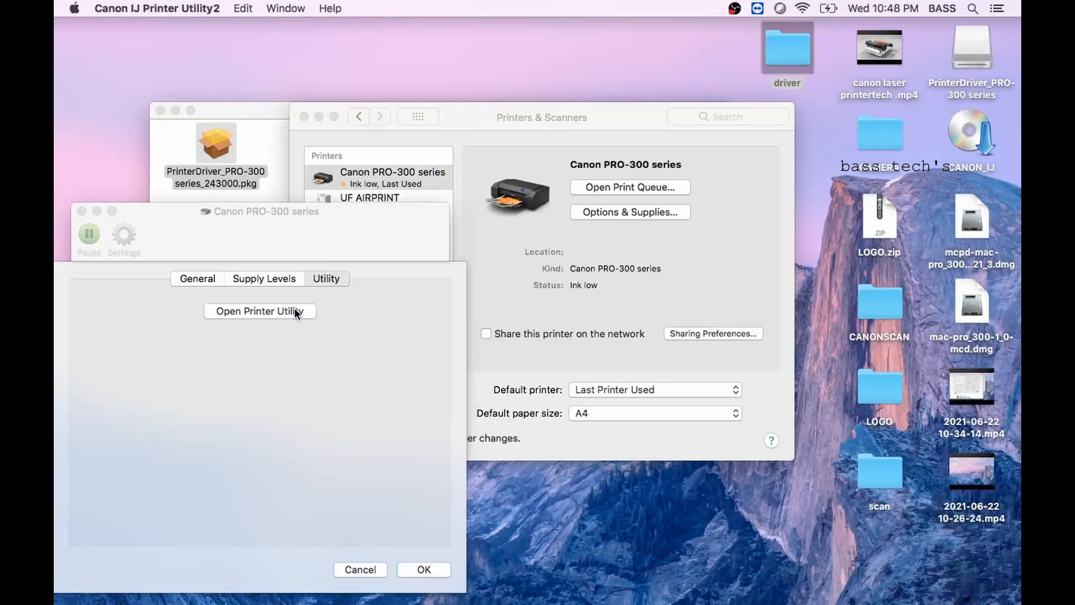
Step: Open Canon IJ Printer Utility2 with Media Information selected and decline the media information update
{"action": "left_click", "coordinate": [259, 311]}
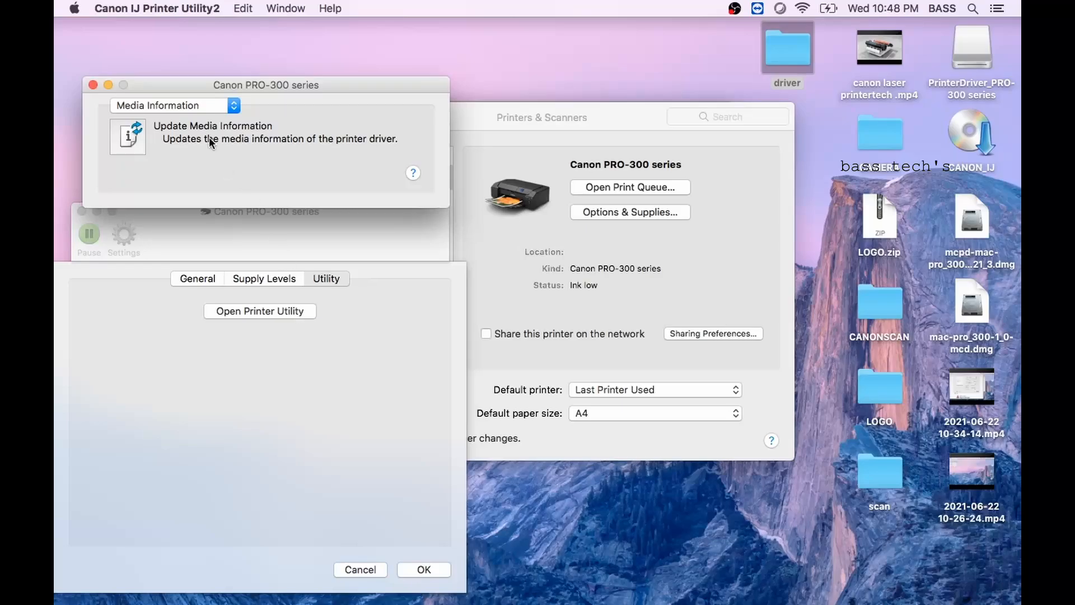
{"action": "left_click", "coordinate": [174, 104]}
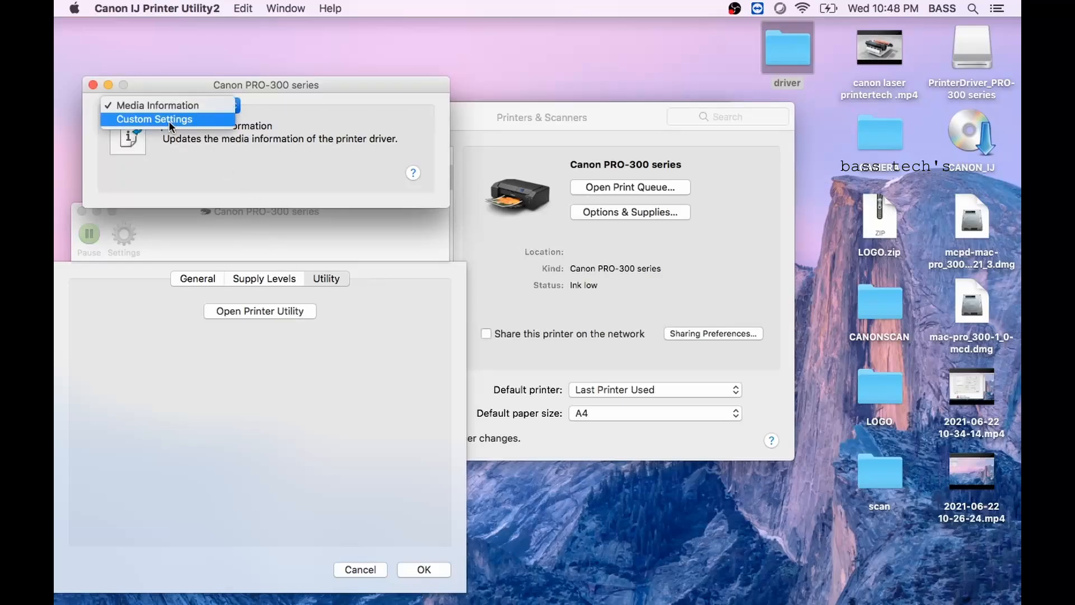
{"action": "left_click", "coordinate": [156, 119]}
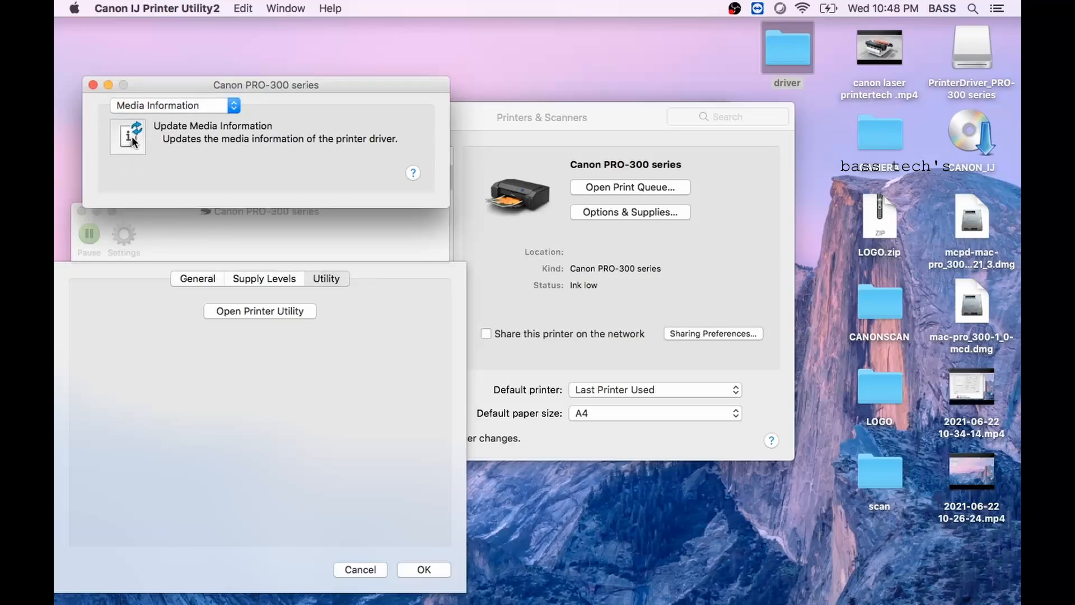
{"action": "left_click", "coordinate": [127, 135]}
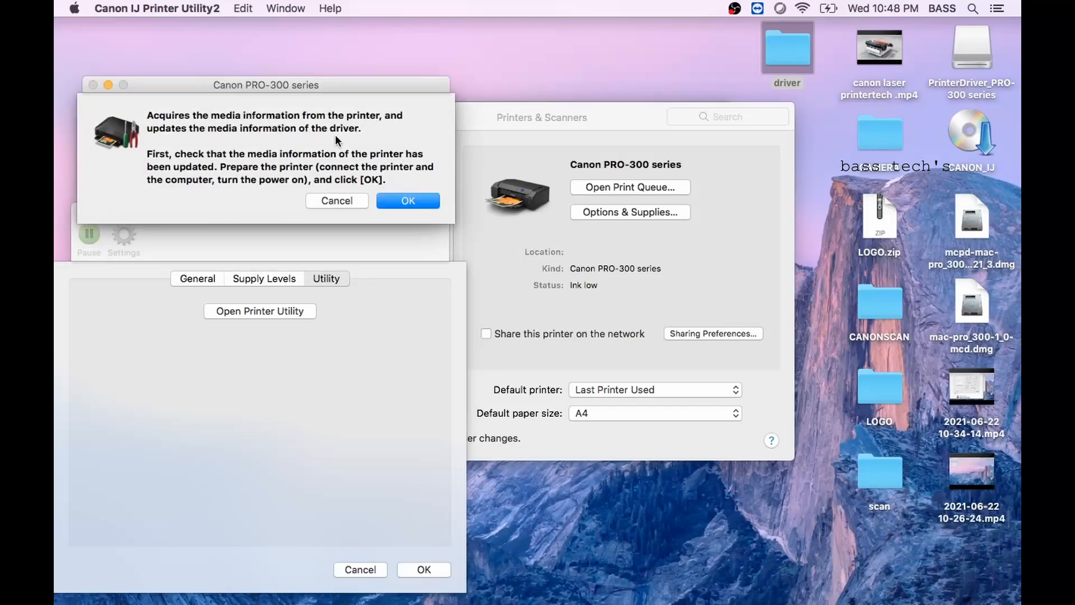
{"action": "left_click", "coordinate": [407, 200]}
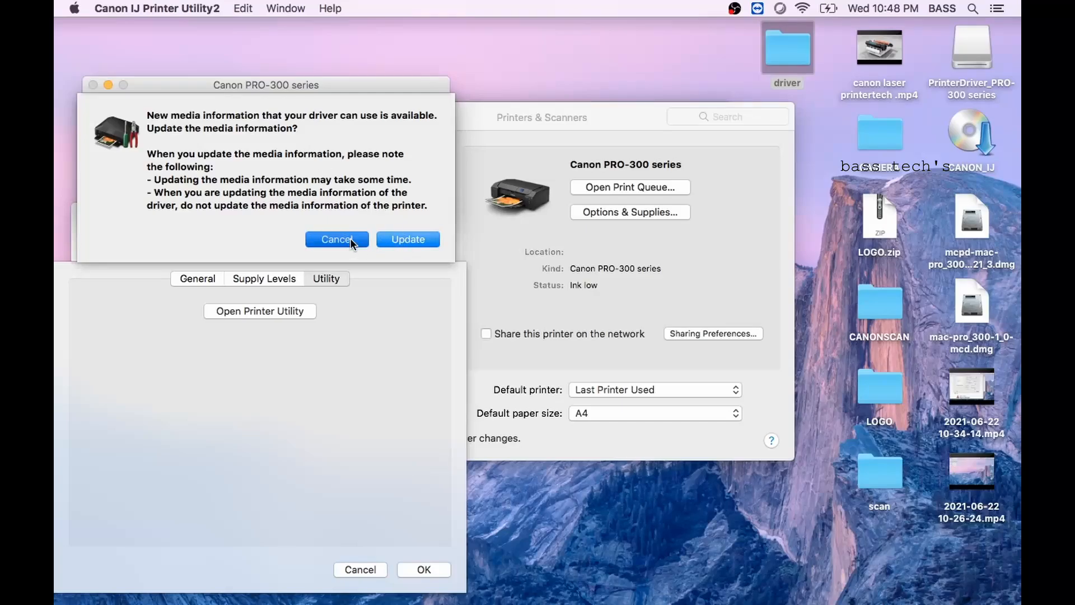
{"action": "left_click", "coordinate": [336, 239]}
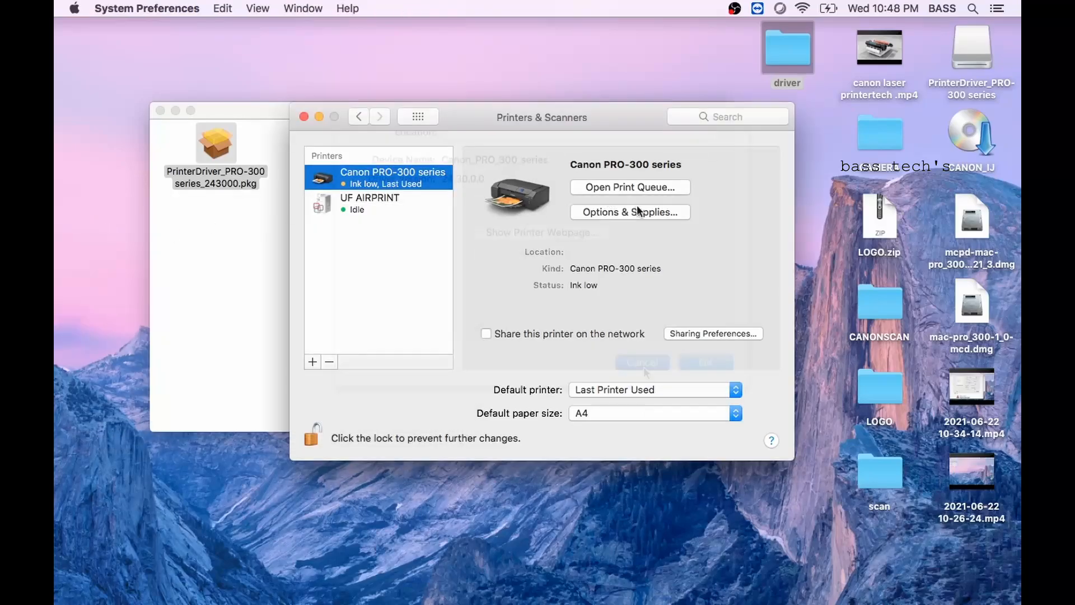
Step: Open the PRO-300 Remote UI, bypass the certificate warning, and log in as administrator
{"action": "left_click", "coordinate": [628, 211]}
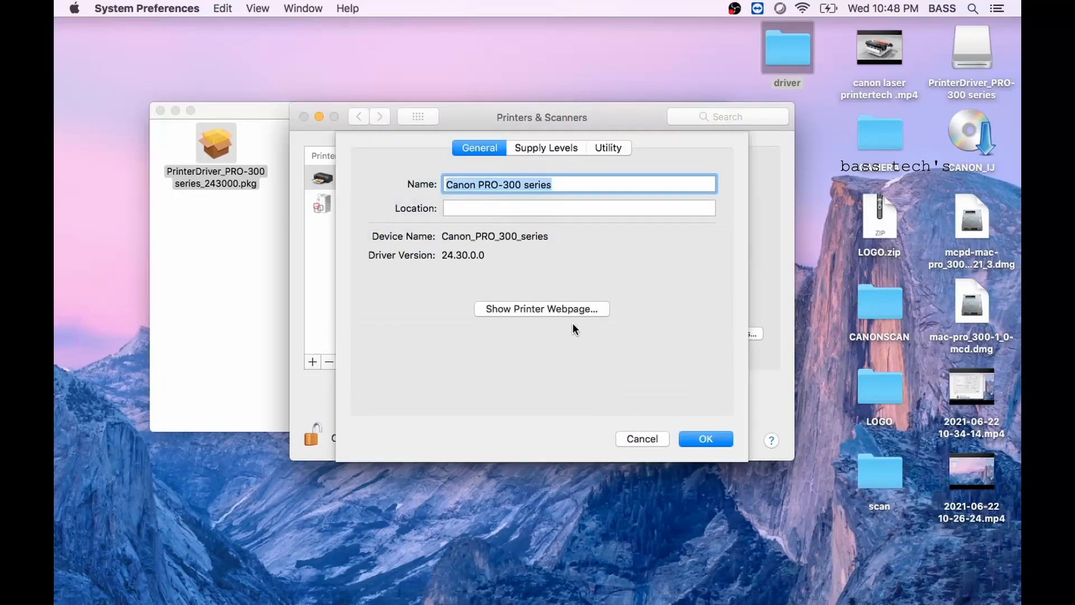
{"action": "left_click", "coordinate": [541, 309]}
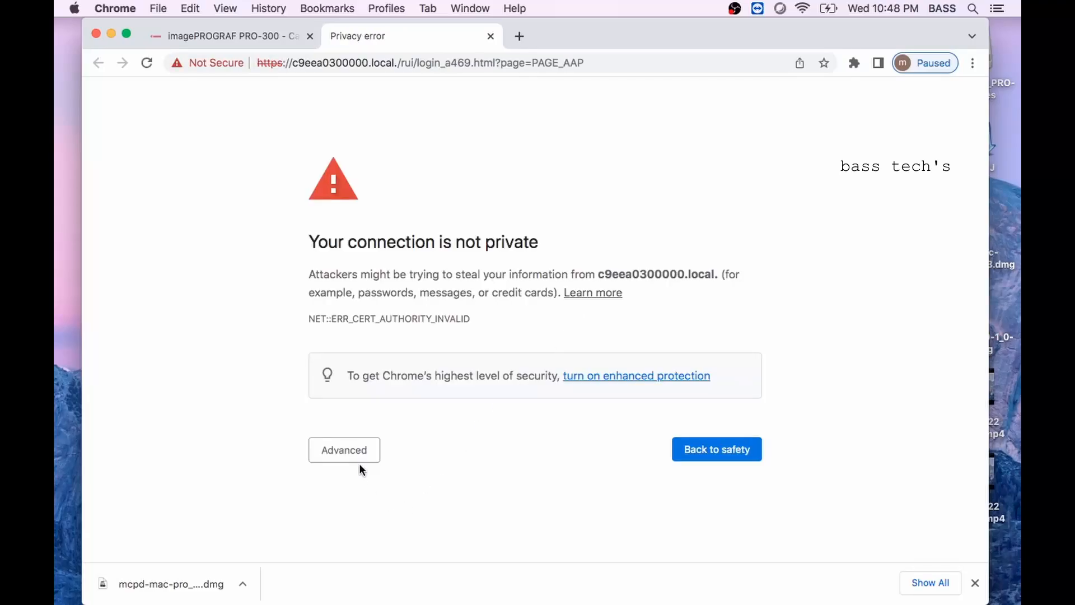
{"action": "left_click", "coordinate": [343, 450]}
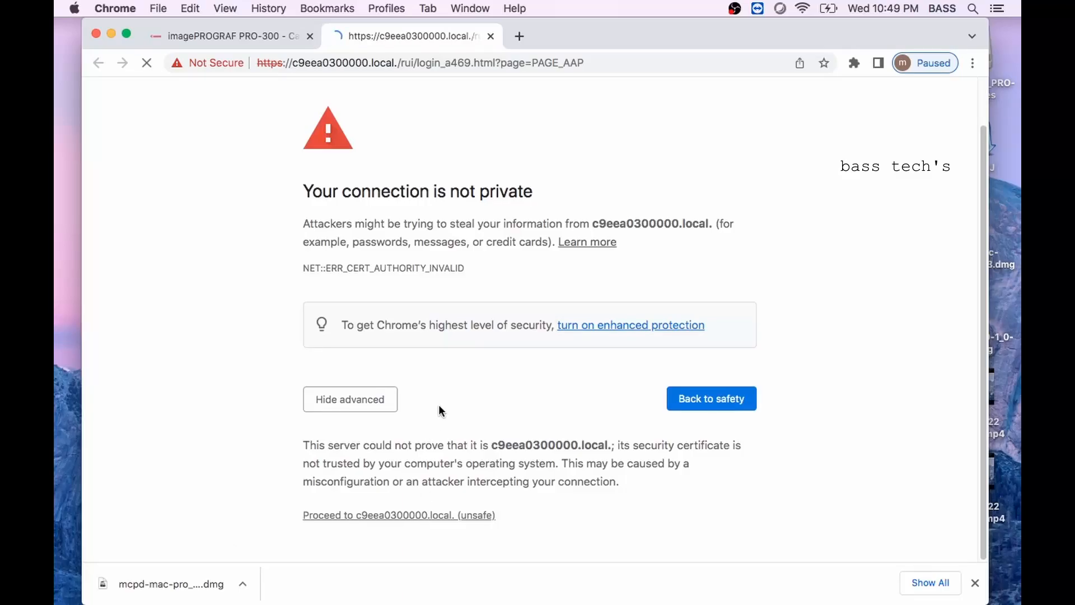
{"action": "left_click", "coordinate": [398, 515]}
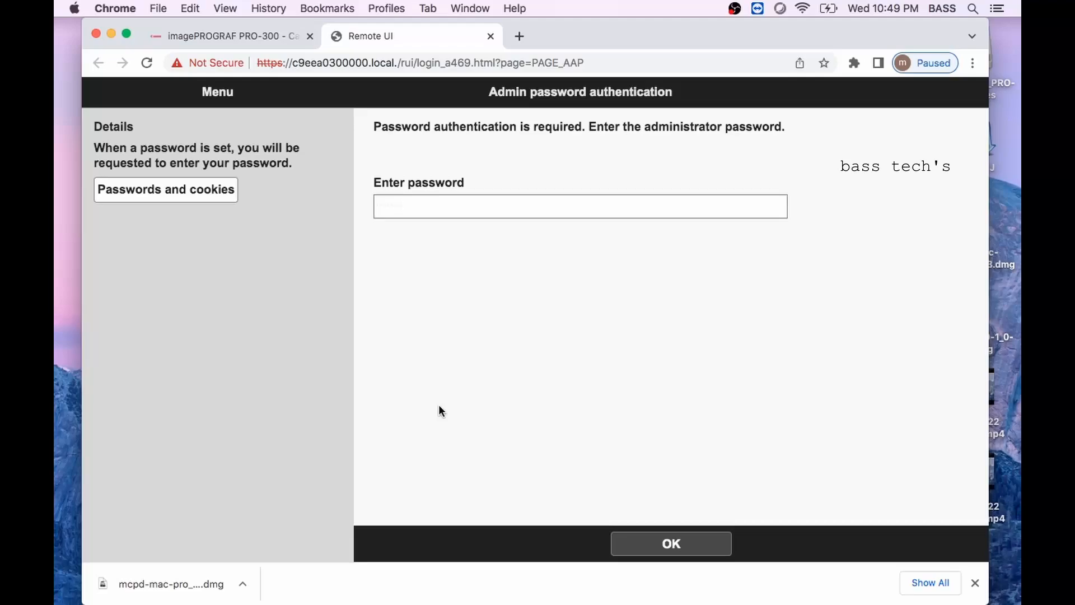
{"action": "type", "text": "password"}
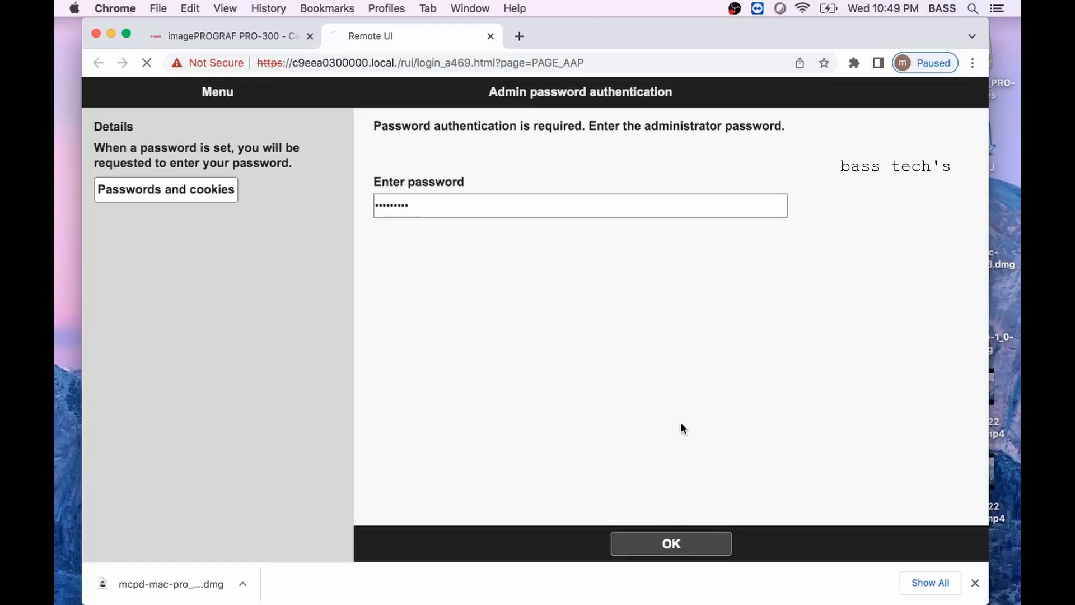
{"action": "left_click", "coordinate": [671, 543]}
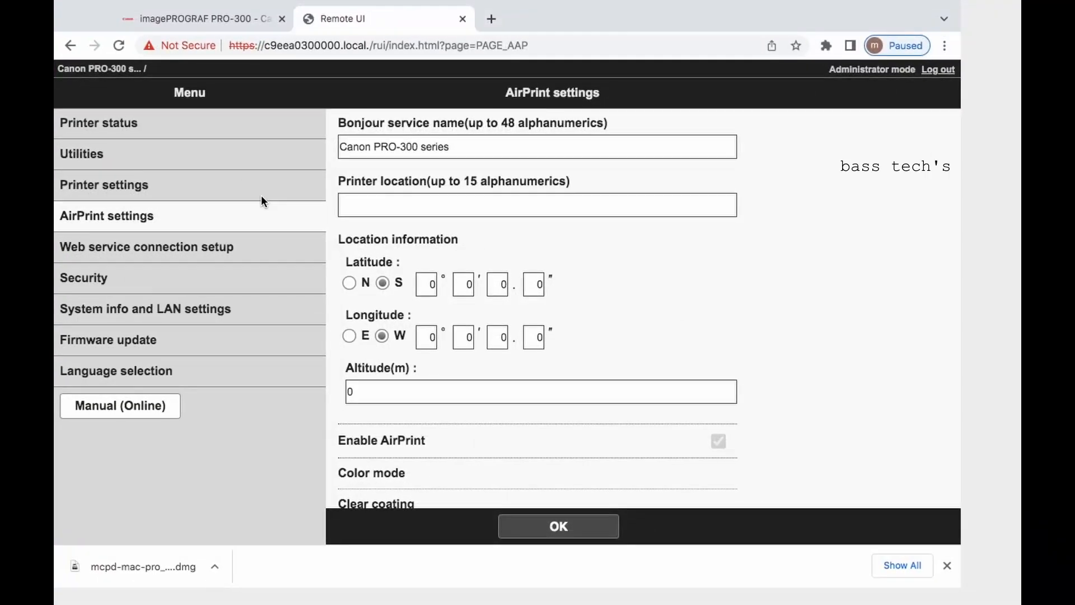
Step: Browse Remote UI's printer status, ink levels, utilities, printer settings and web service connection pages
{"action": "left_click", "coordinate": [98, 123]}
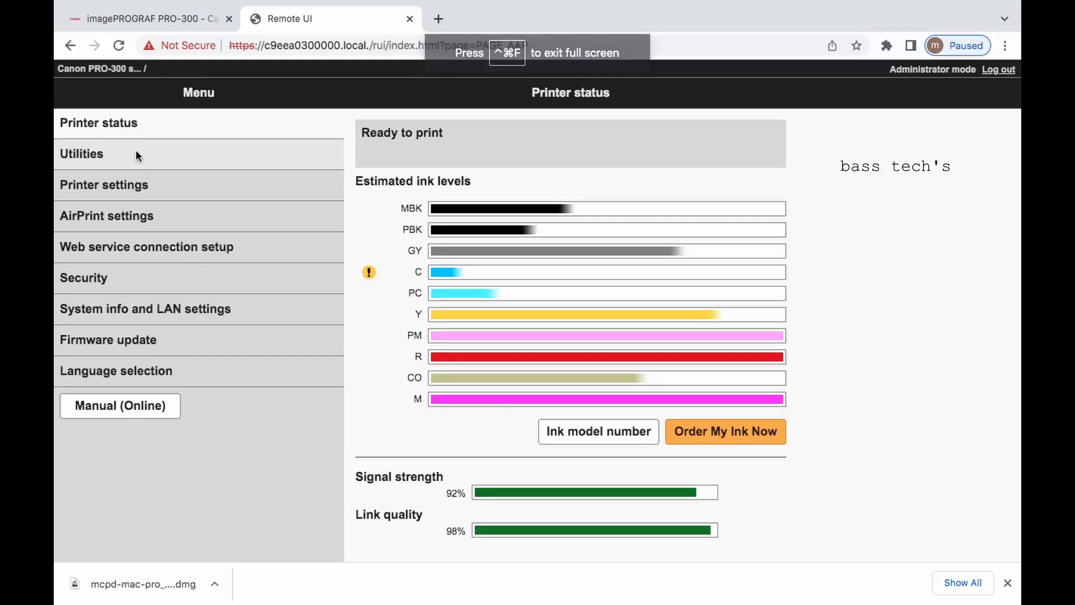
{"action": "left_click", "coordinate": [81, 154]}
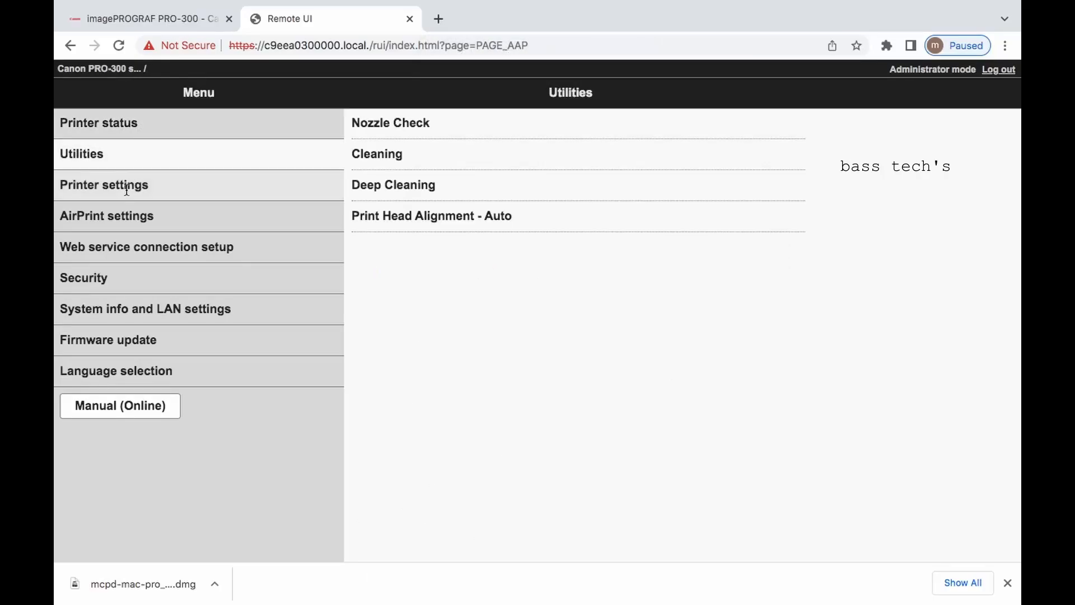
{"action": "left_click", "coordinate": [106, 215]}
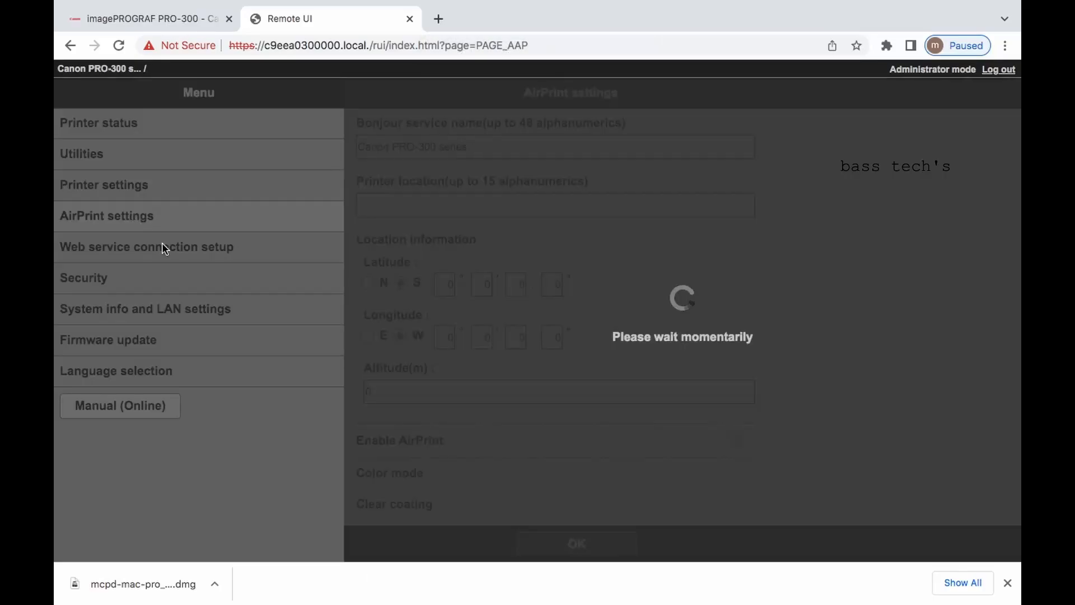
{"action": "left_click", "coordinate": [146, 247]}
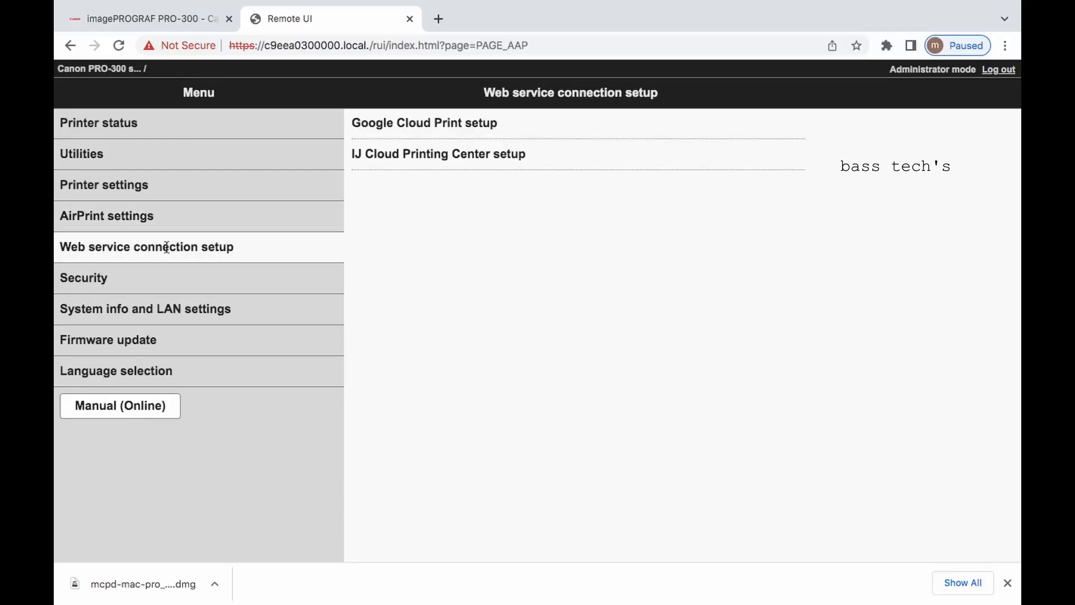
{"action": "left_click", "coordinate": [83, 278]}
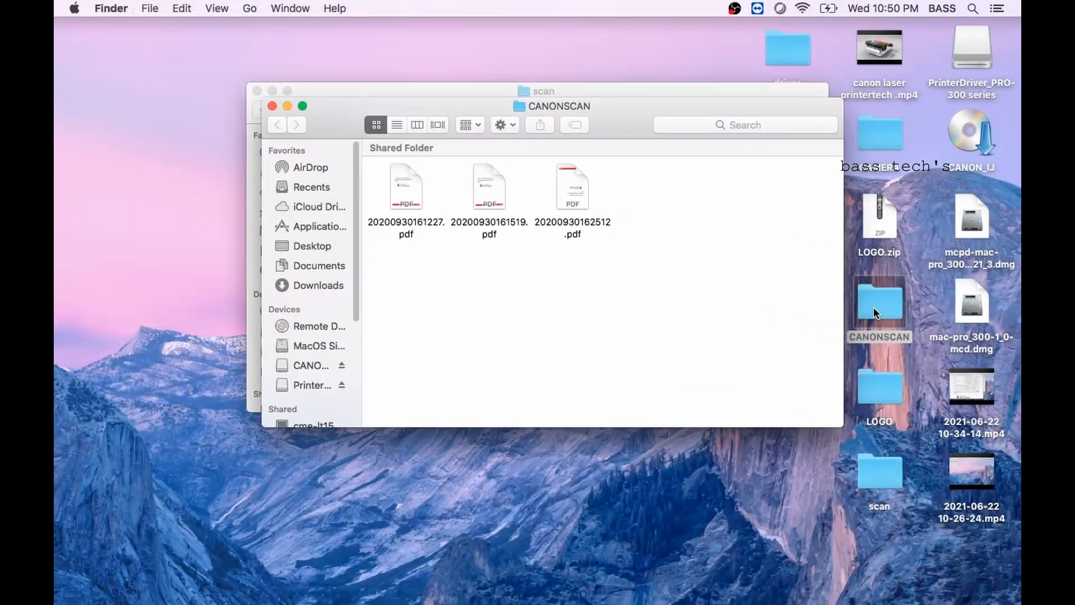
Step: Open 20200930161227.pdf from the CANONSCAN folder in Preview
{"action": "left_click", "coordinate": [406, 186]}
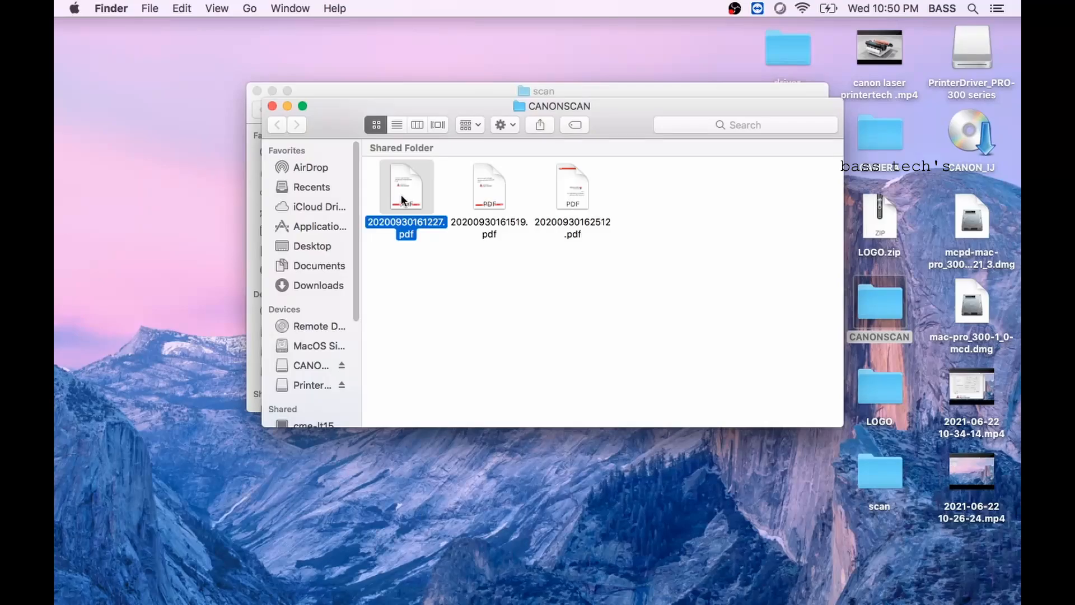
{"action": "double_click", "coordinate": [406, 187]}
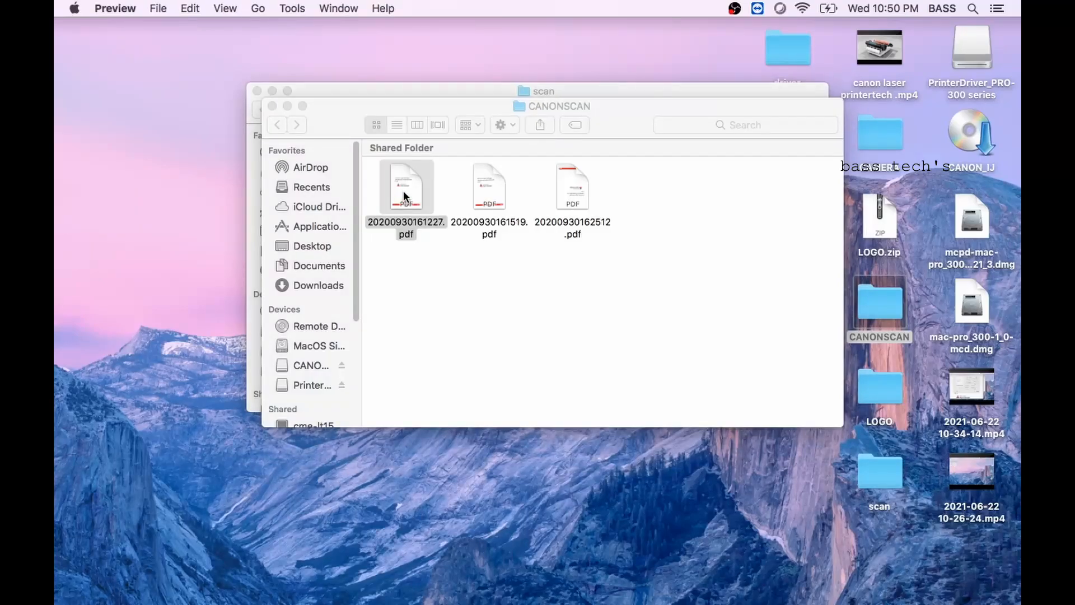
{"action": "double_click", "coordinate": [406, 187]}
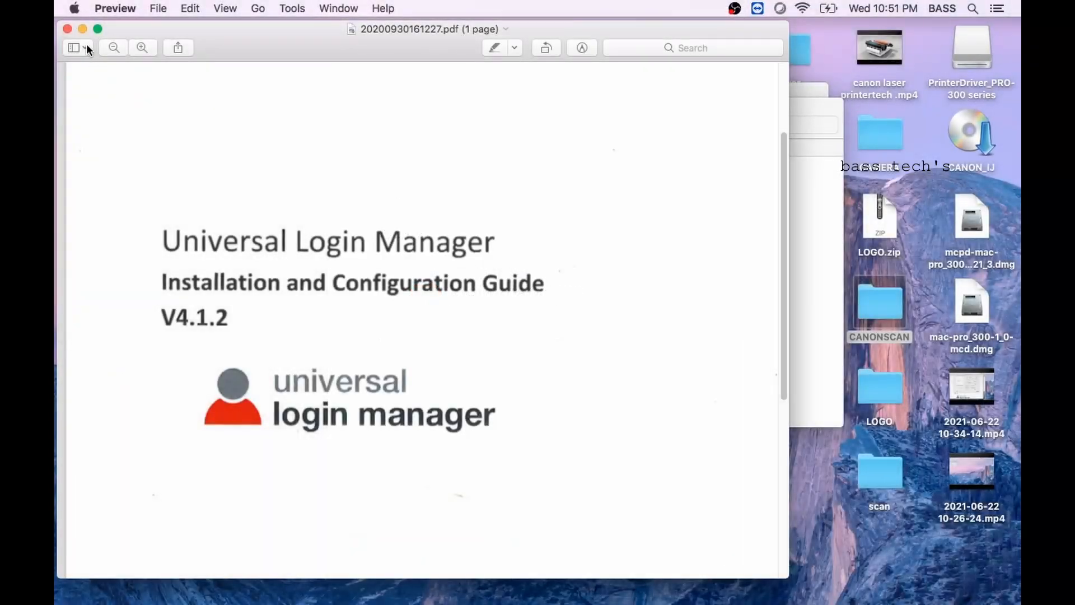
Step: Look through Preview's File and Edit menus, returning to the File menu for printing
{"action": "left_click", "coordinate": [158, 9]}
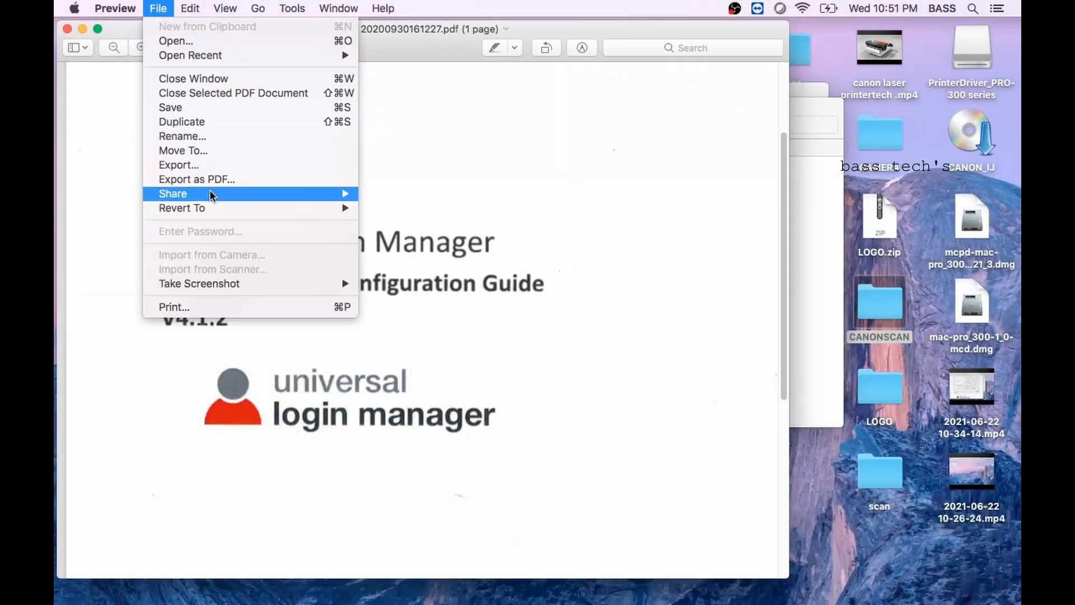
{"action": "left_click", "coordinate": [190, 8]}
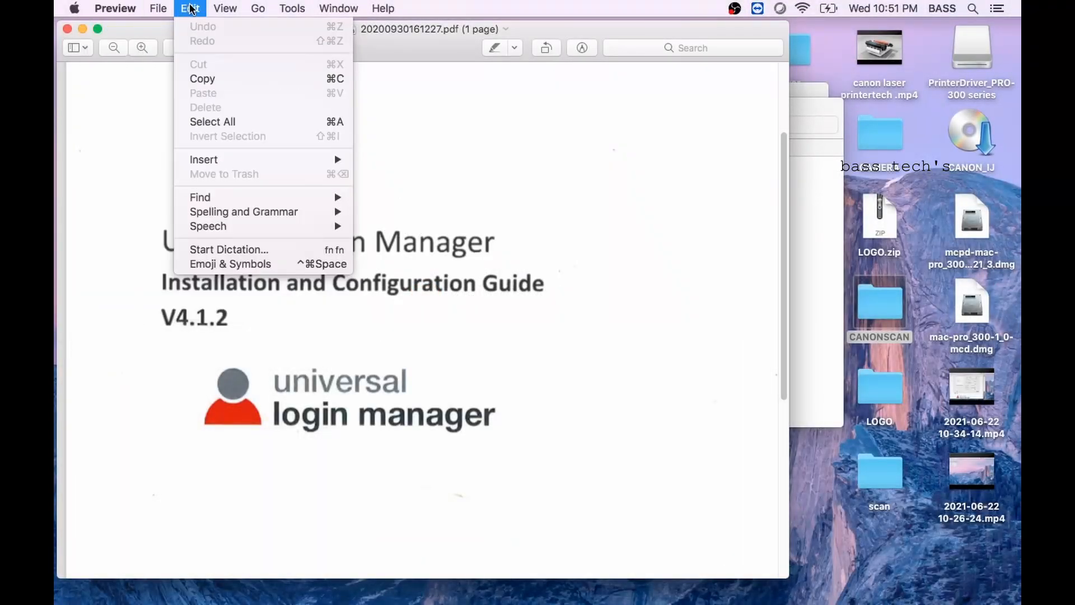
{"action": "left_click", "coordinate": [159, 9]}
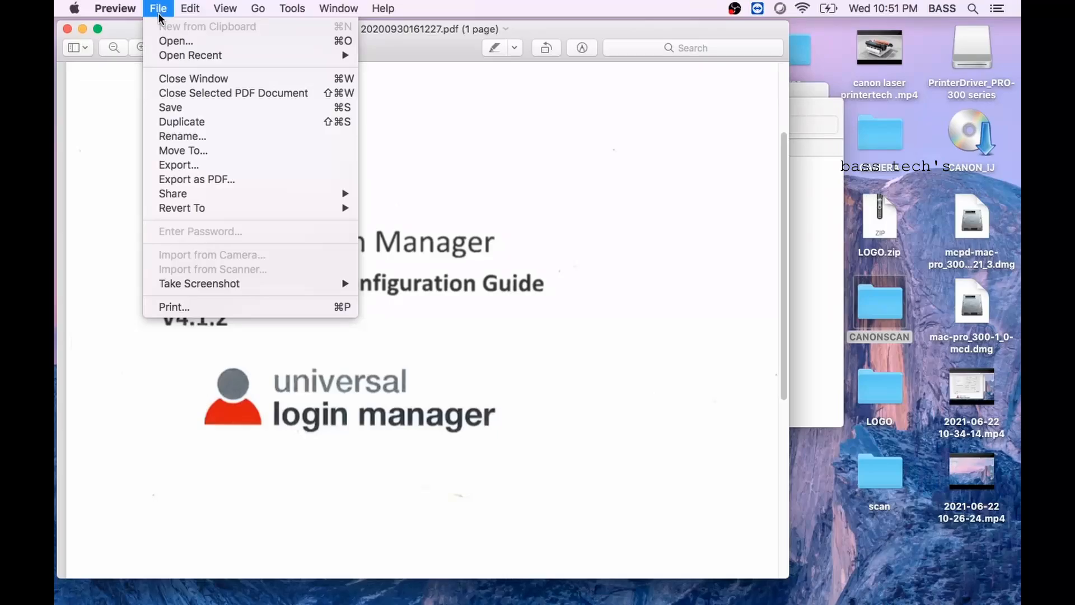
{"action": "mouse_move", "coordinate": [275, 307]}
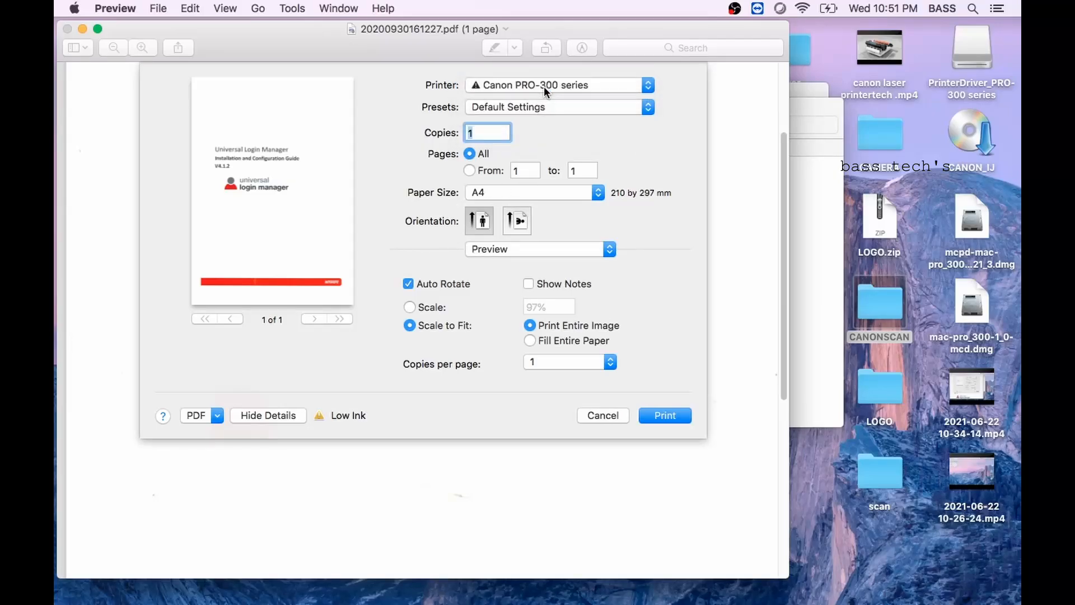
{"action": "mouse_move", "coordinate": [679, 468]}
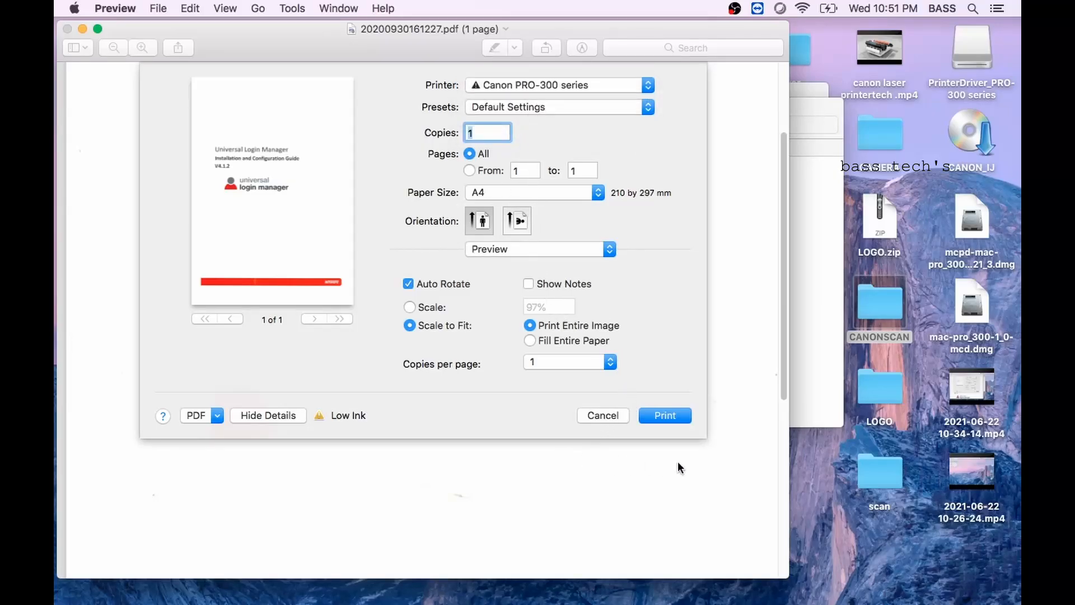